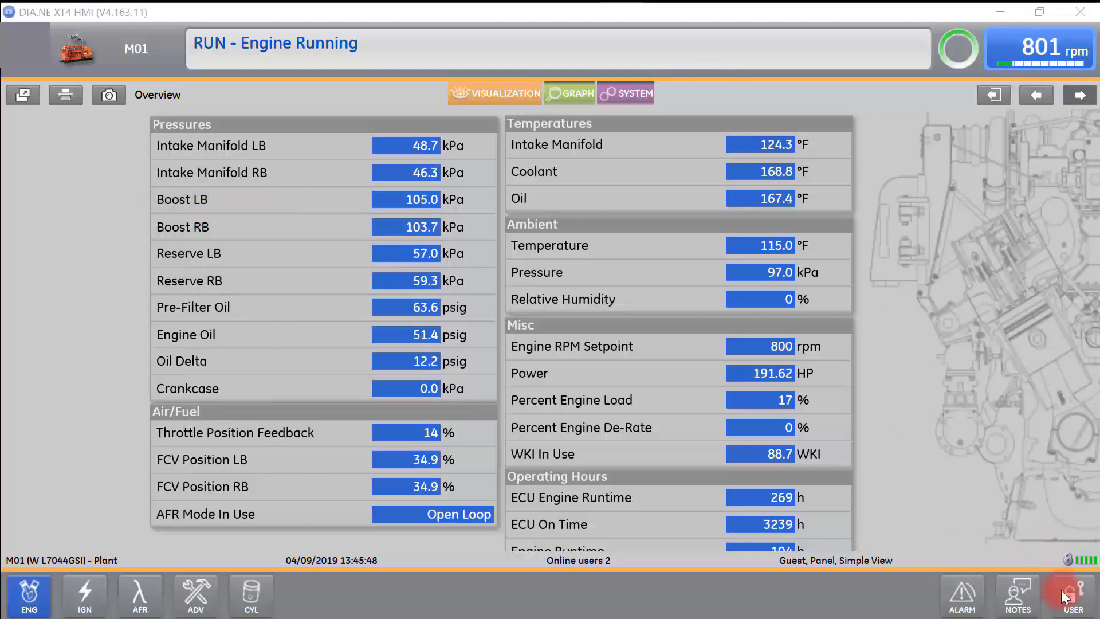
Log in as the Customer user by entering the PIN on the keypad.
{"action": "left_click", "coordinate": [1073, 594]}
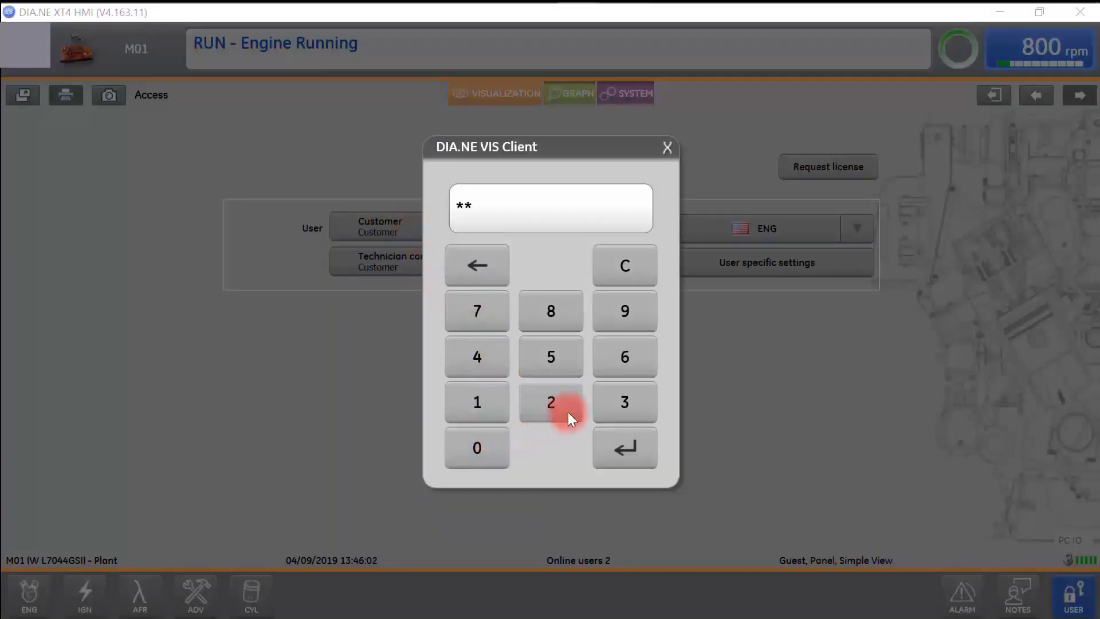
{"action": "left_click", "coordinate": [624, 311]}
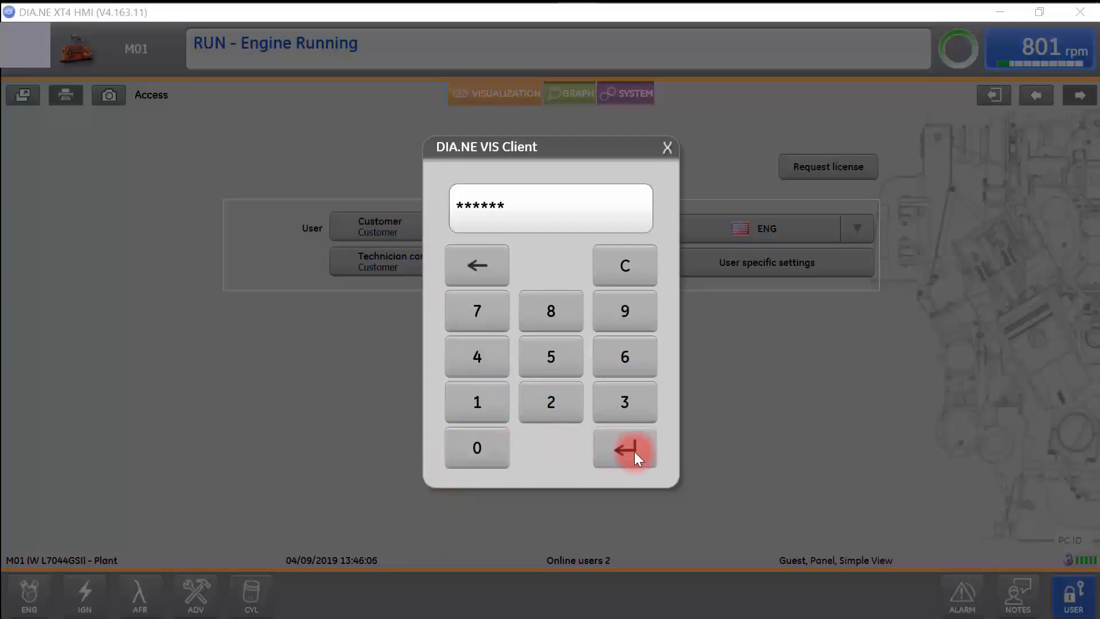
{"action": "left_click", "coordinate": [623, 448]}
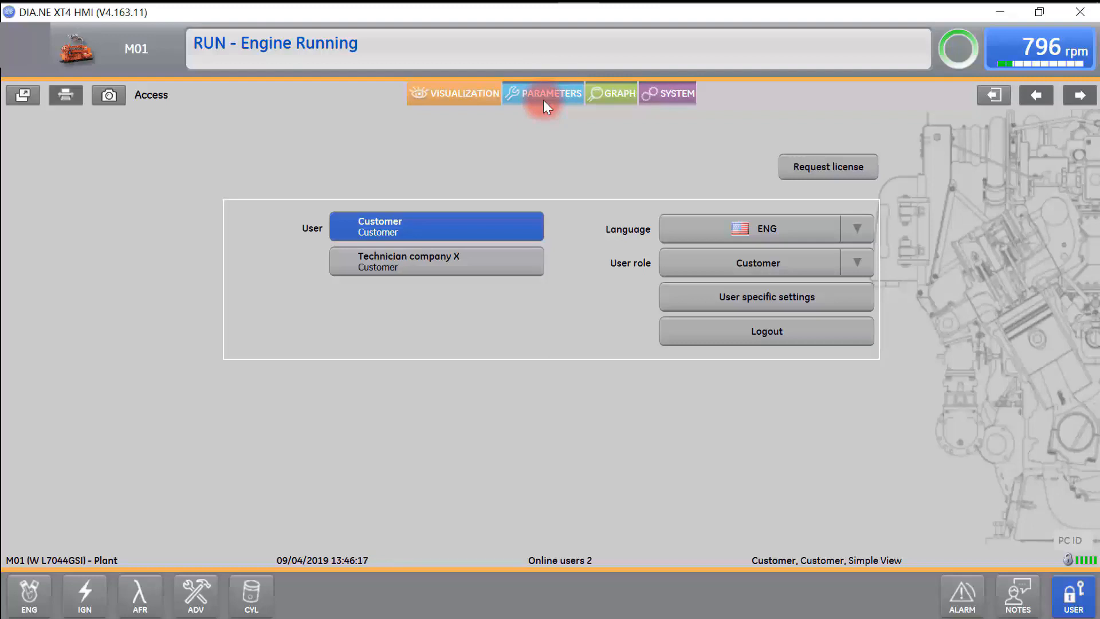
Detach the ENG Overview page into a floating window, move it aside, and show the Ignition page.
{"action": "left_click", "coordinate": [29, 595]}
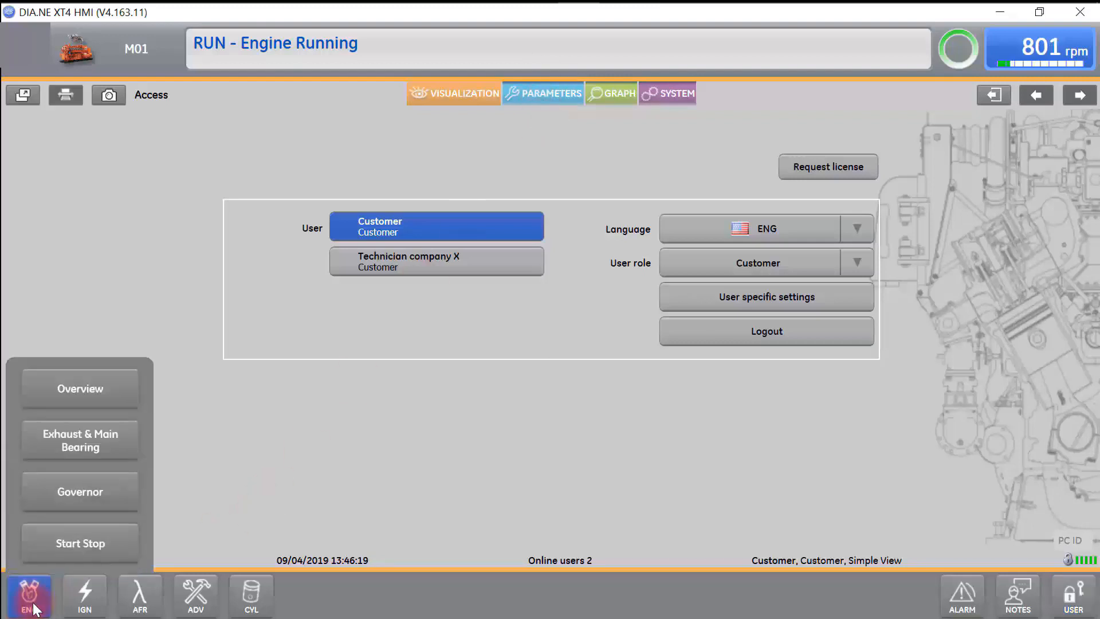
{"action": "left_click", "coordinate": [80, 389]}
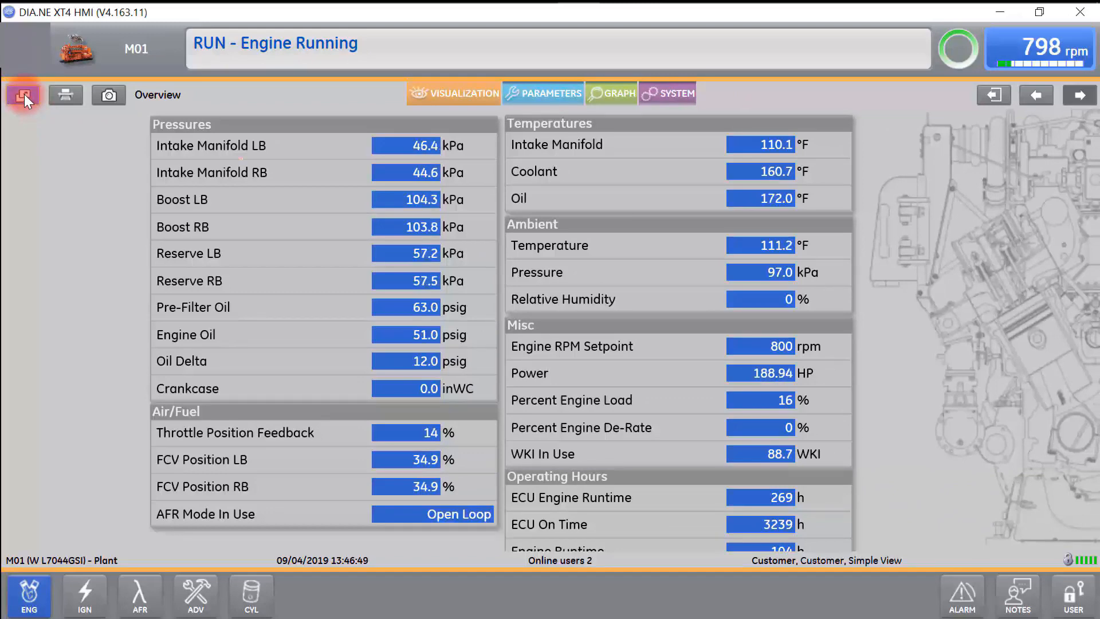
{"action": "left_click", "coordinate": [23, 95]}
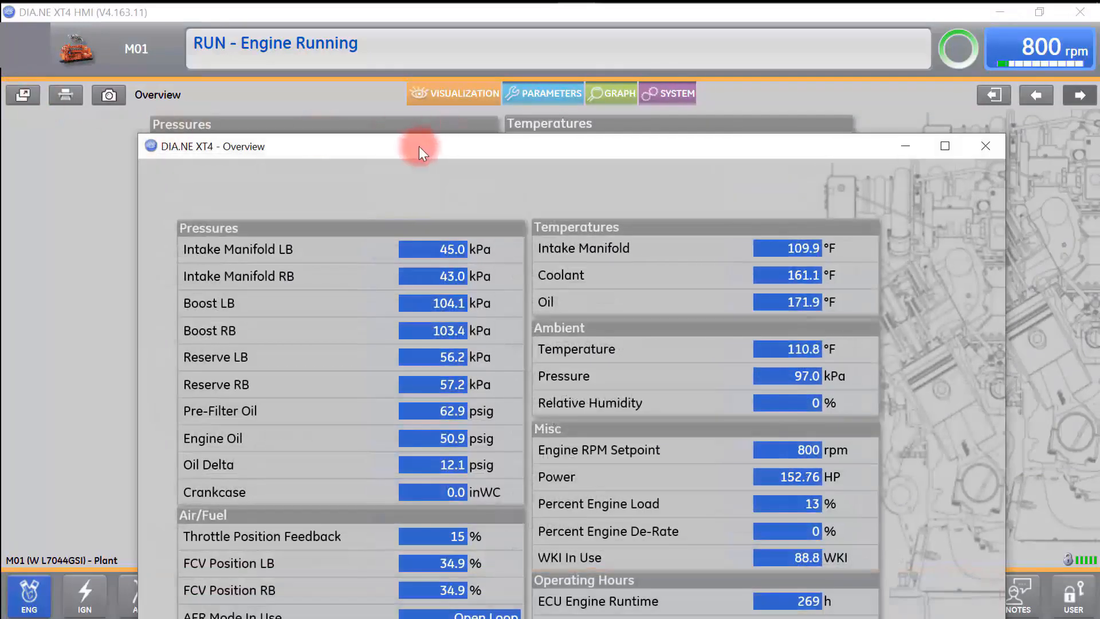
{"action": "left_click_drag", "start_coordinate": [419, 146], "coordinate": [461, 106]}
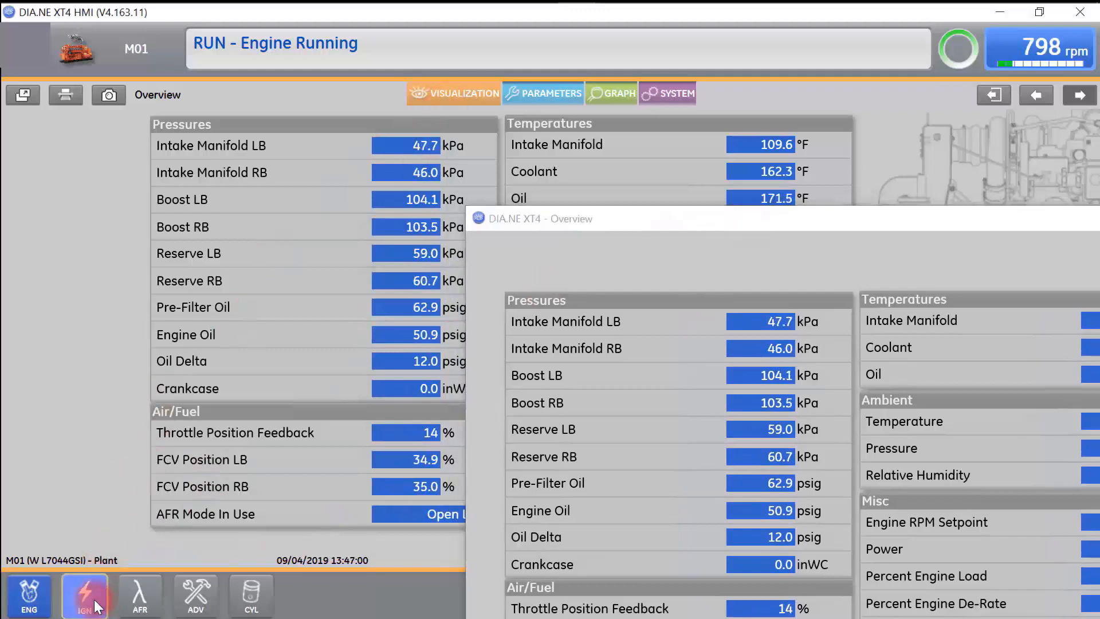
{"action": "left_click", "coordinate": [85, 595]}
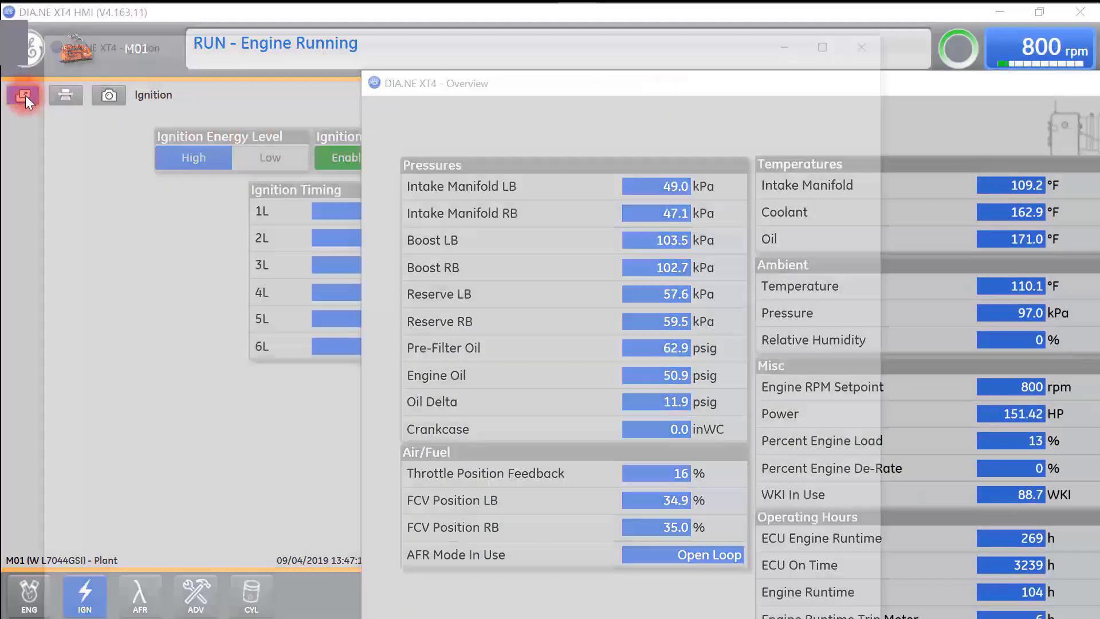
Detach the Ignition page, then close both the Ignition and Overview floating windows.
{"action": "left_click", "coordinate": [23, 95]}
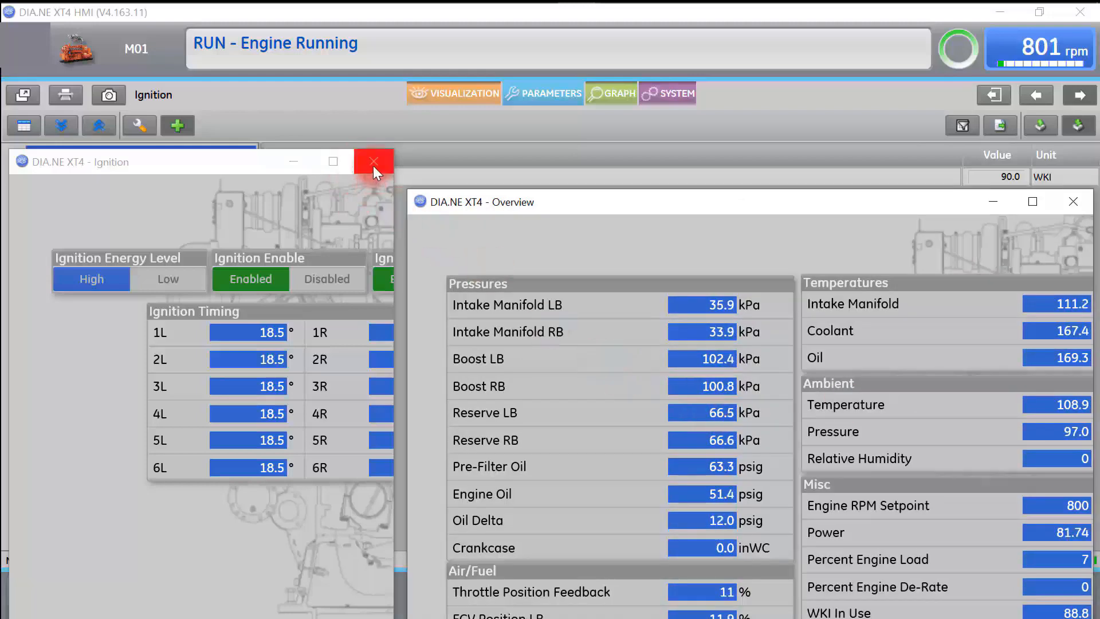
{"action": "left_click", "coordinate": [373, 161]}
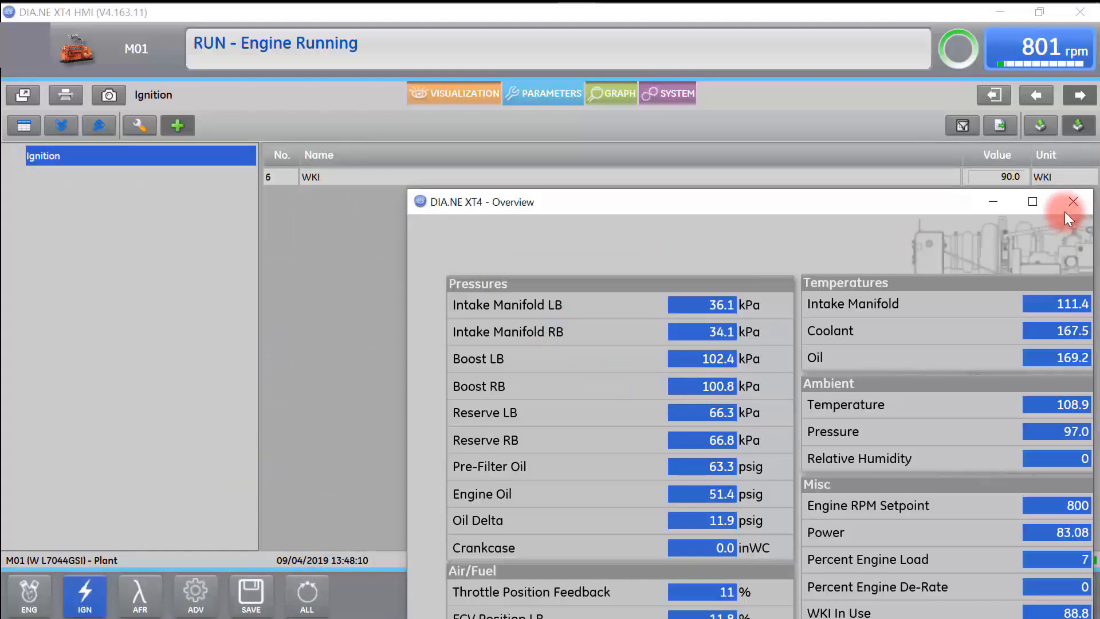
{"action": "left_click", "coordinate": [1072, 202]}
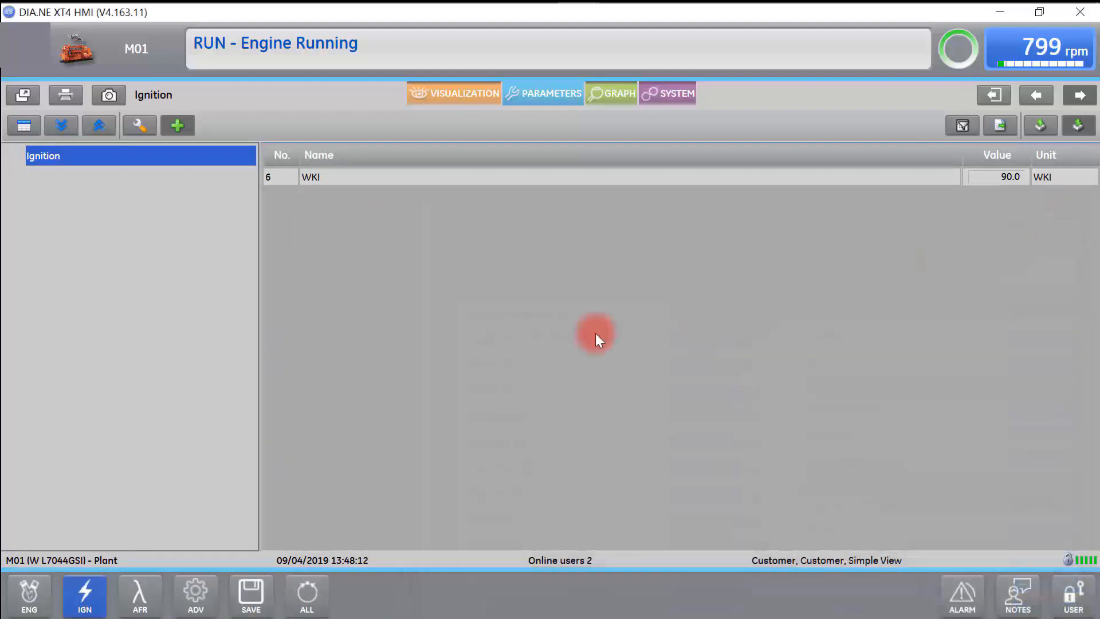
Visit SYSTEM CPU Info and the local Users page, trying Add, then return to ENG Overview.
{"action": "left_click", "coordinate": [29, 595]}
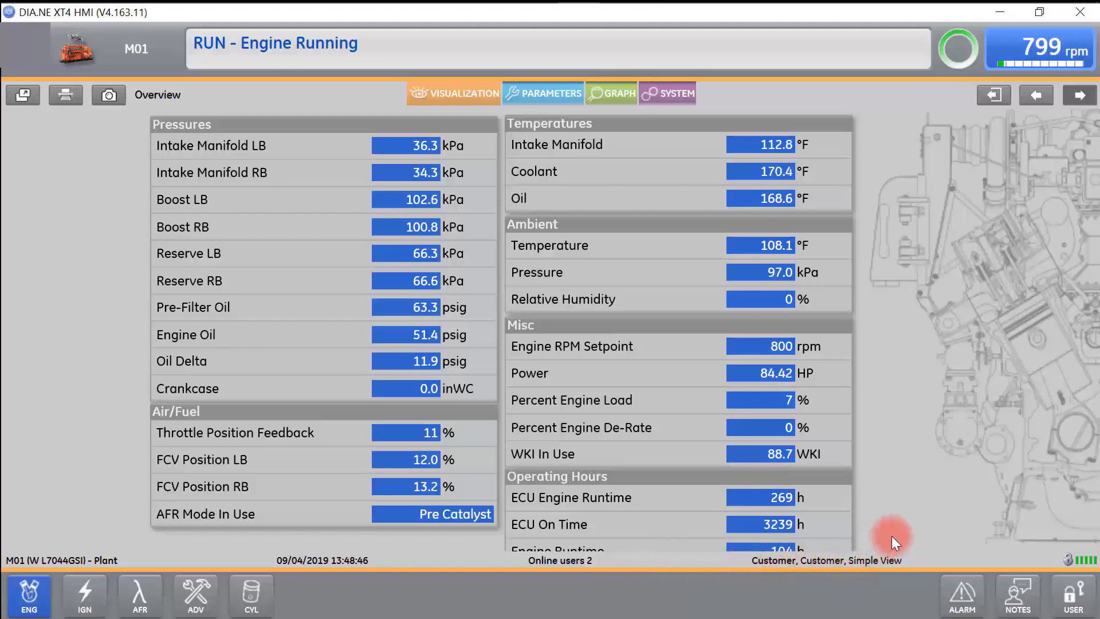
{"action": "left_click", "coordinate": [674, 93]}
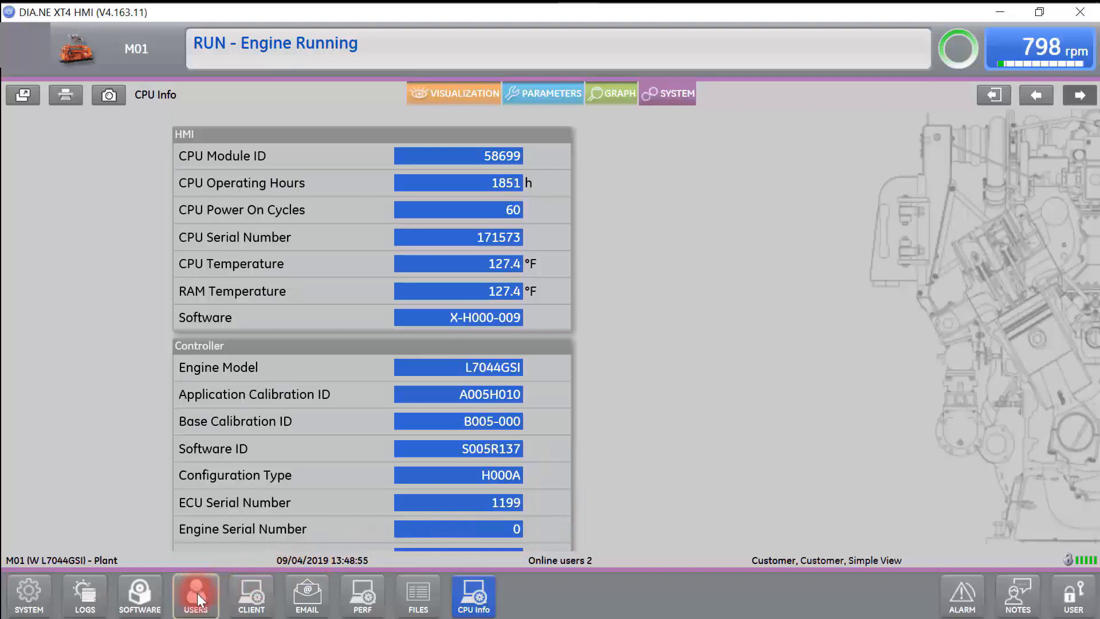
{"action": "left_click", "coordinate": [196, 596]}
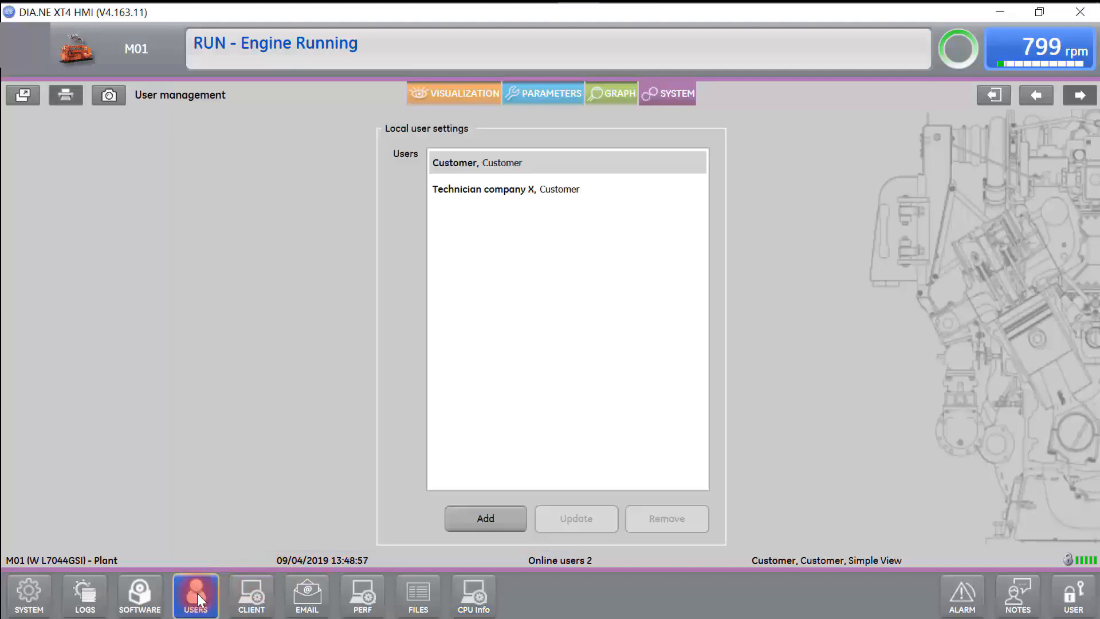
{"action": "left_click", "coordinate": [484, 517]}
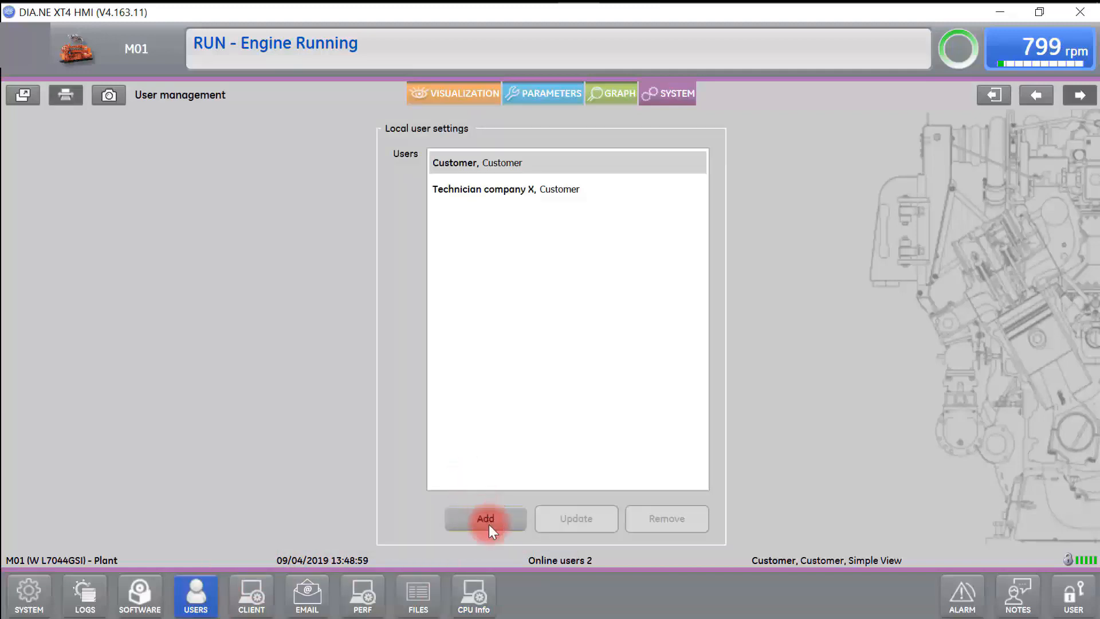
{"action": "left_click", "coordinate": [484, 518]}
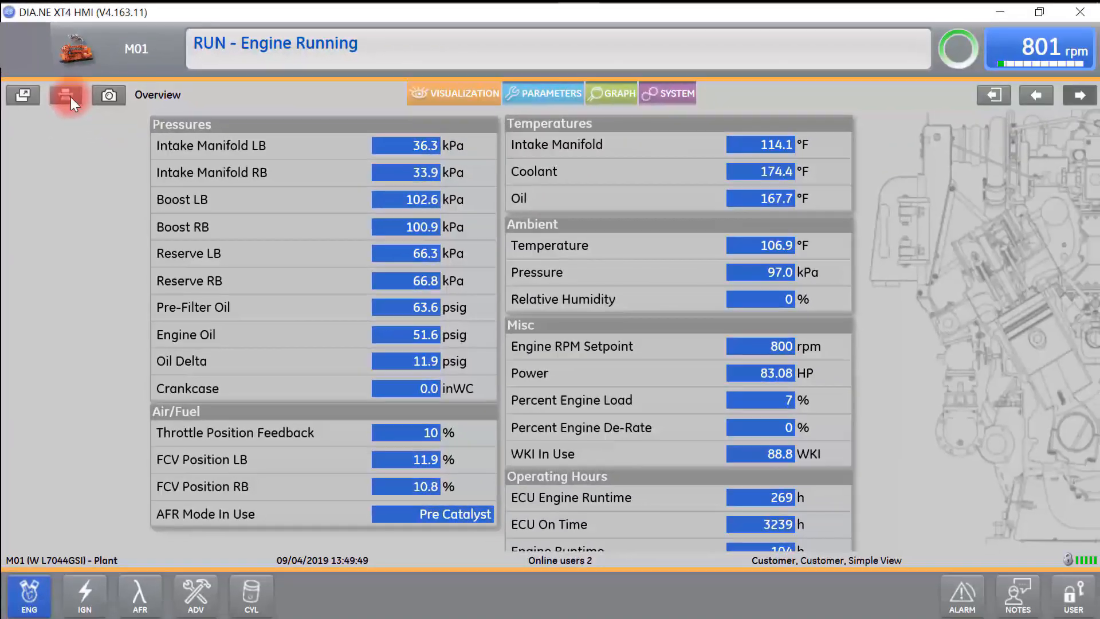
Print the Overview page to PDF with Letter paper size.
{"action": "left_click", "coordinate": [66, 95]}
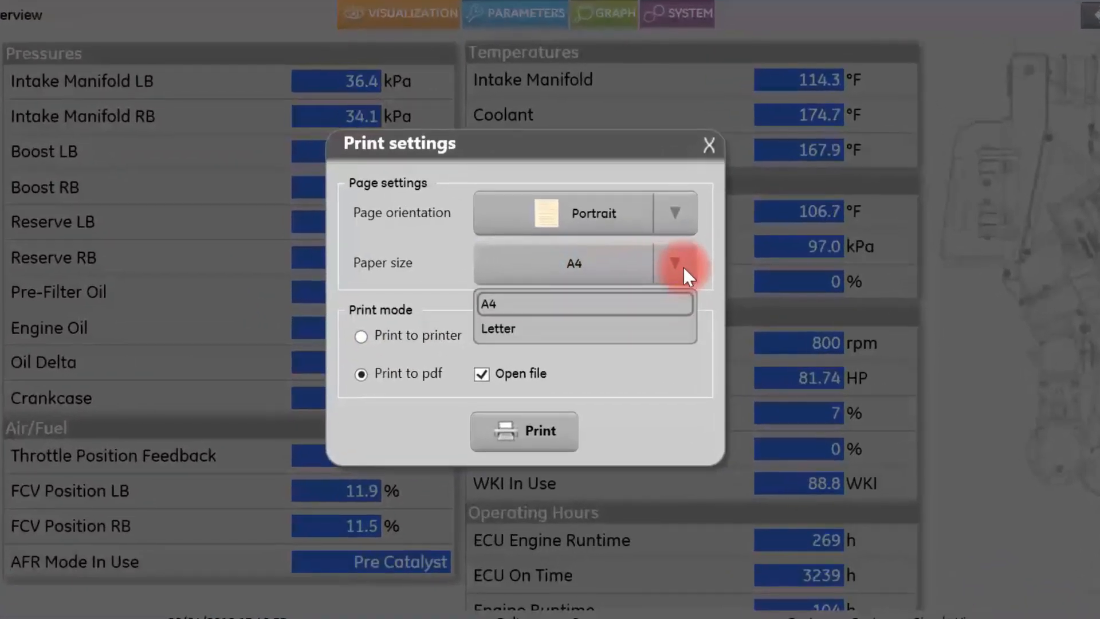
{"action": "left_click", "coordinate": [496, 329]}
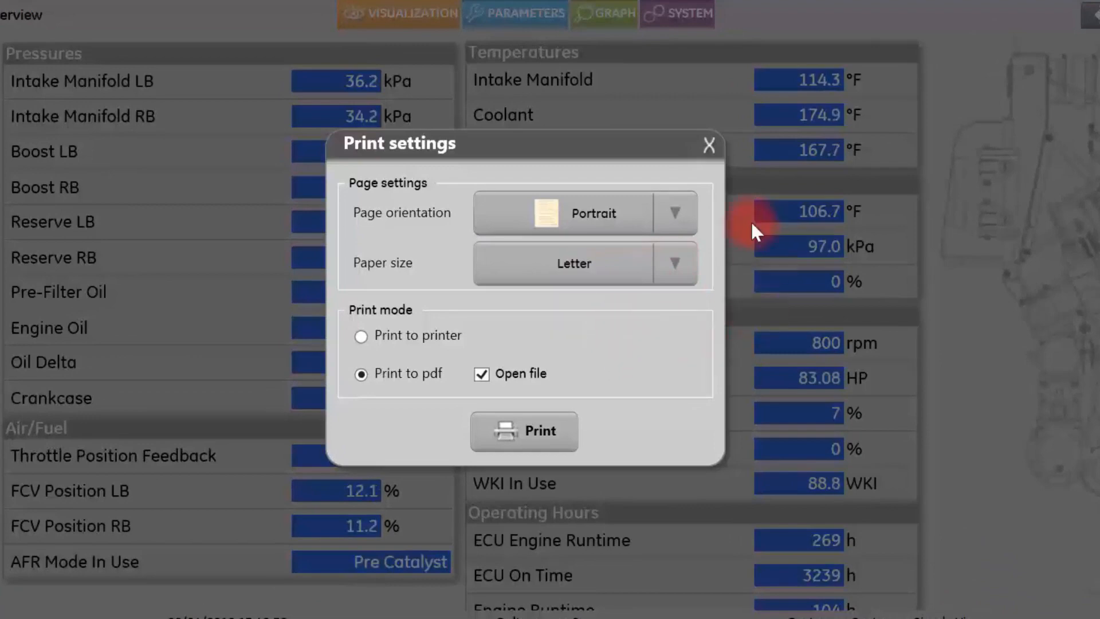
{"action": "left_click", "coordinate": [584, 213]}
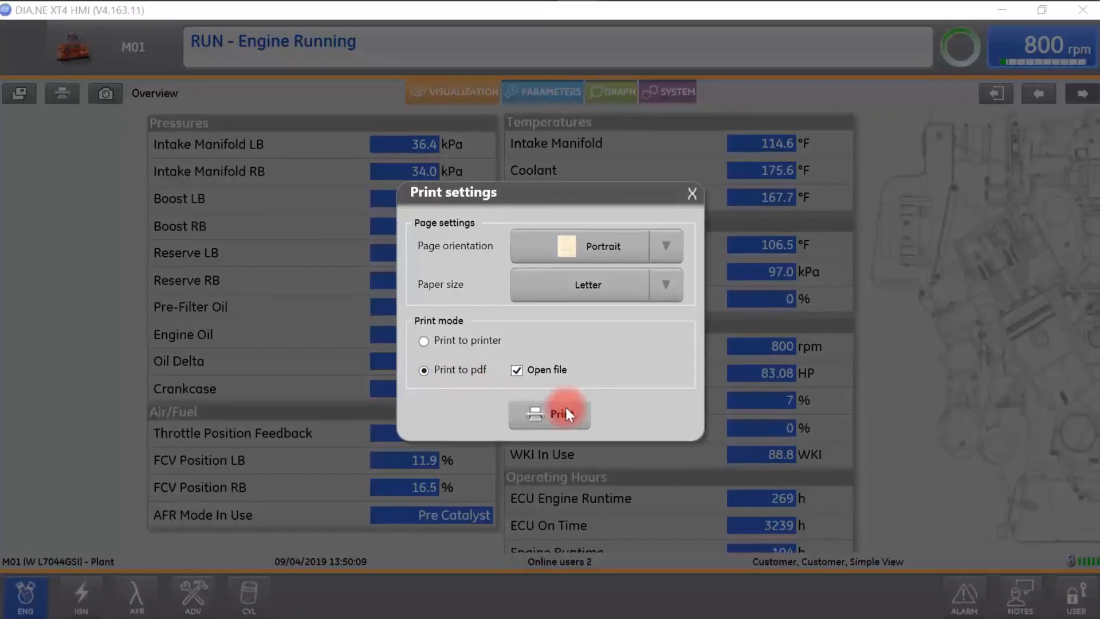
{"action": "left_click", "coordinate": [548, 413]}
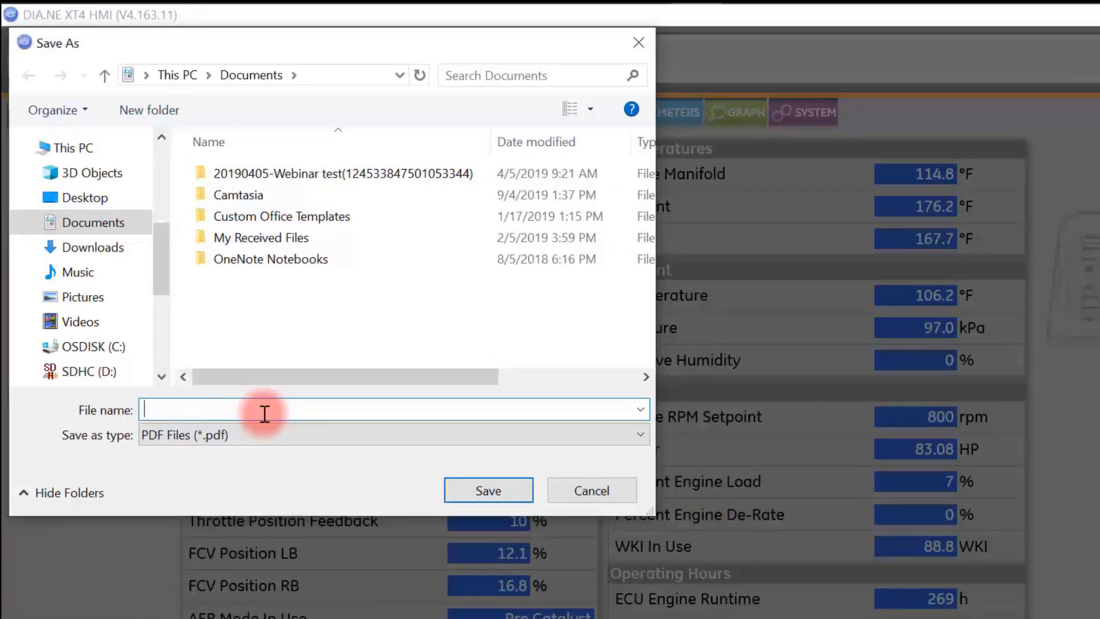
Save the PDF as 'Print screen' on the Desktop.
{"action": "type", "text": "Print screen"}
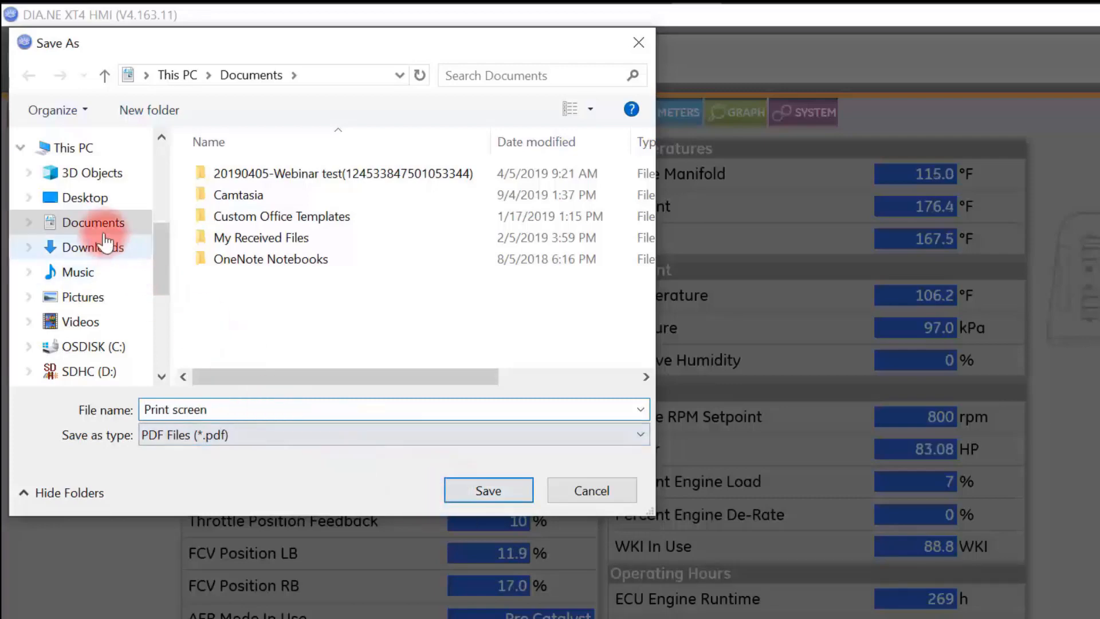
{"action": "left_click", "coordinate": [81, 197]}
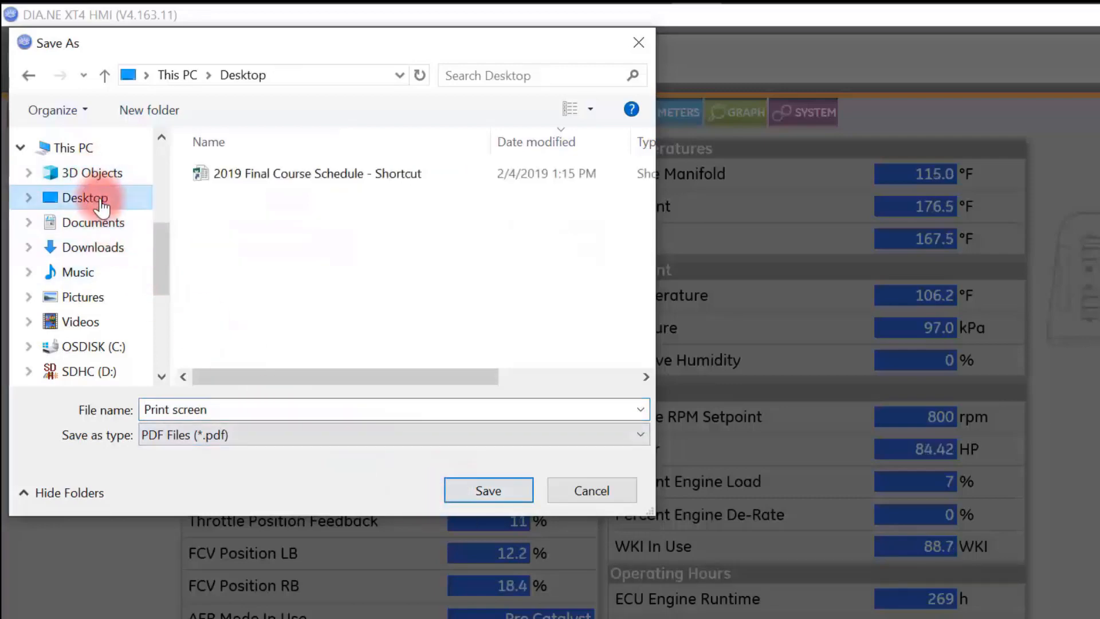
{"action": "left_click", "coordinate": [84, 197]}
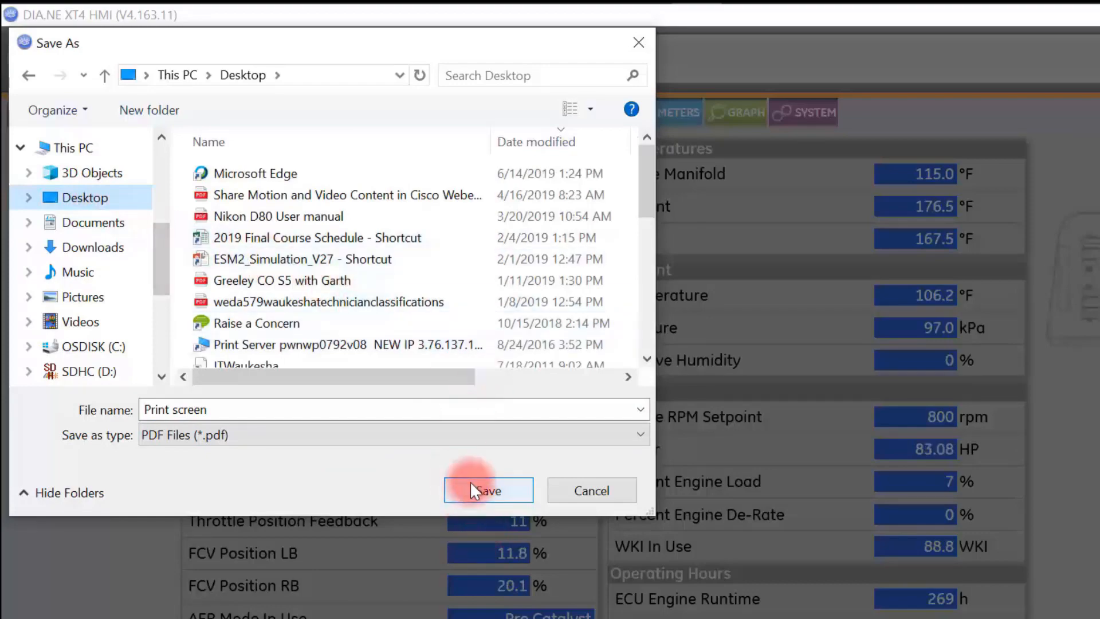
{"action": "left_click", "coordinate": [488, 490]}
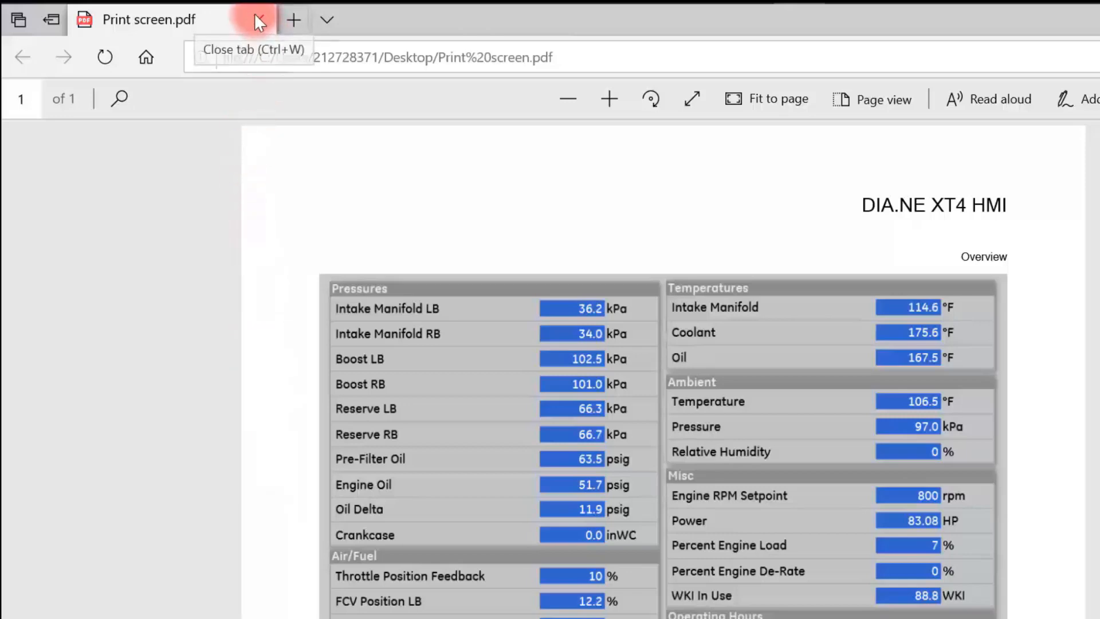
Close the Print screen.pdf tab in Edge to return to the HMI Overview.
{"action": "left_click", "coordinate": [259, 20]}
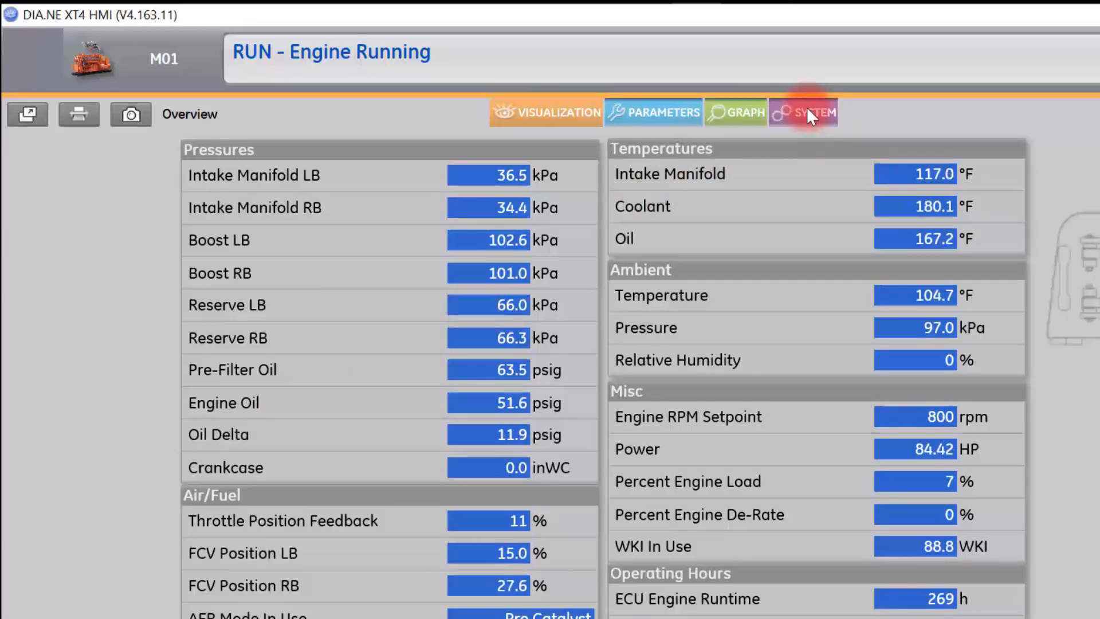
Reach the Logs page under SYSTEM and start exporting the message log.
{"action": "left_click", "coordinate": [803, 112]}
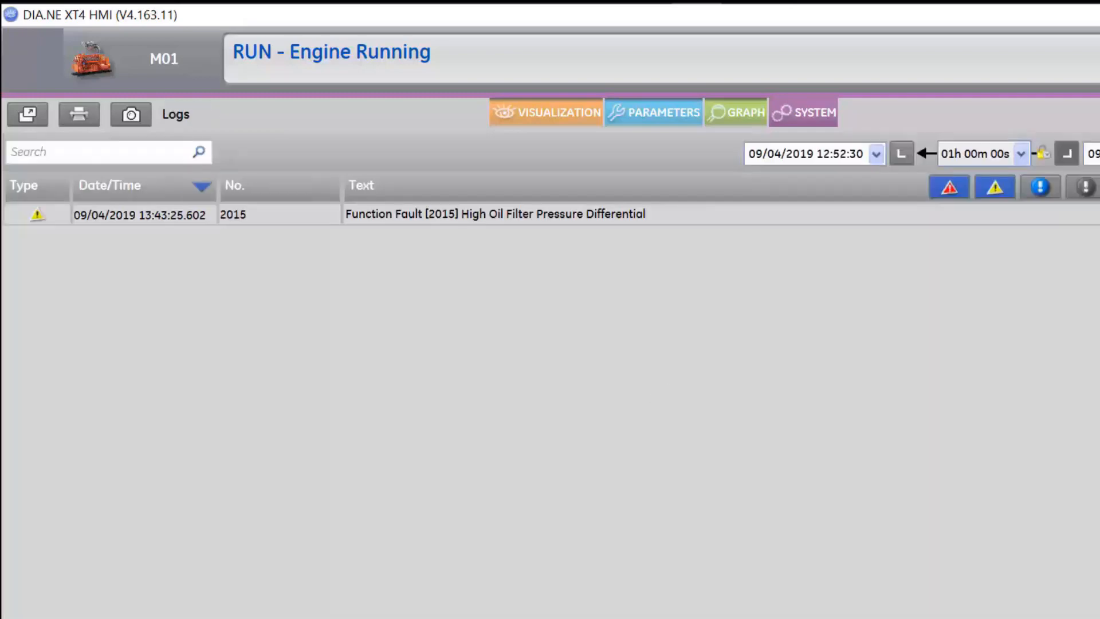
{"action": "left_click", "coordinate": [889, 291]}
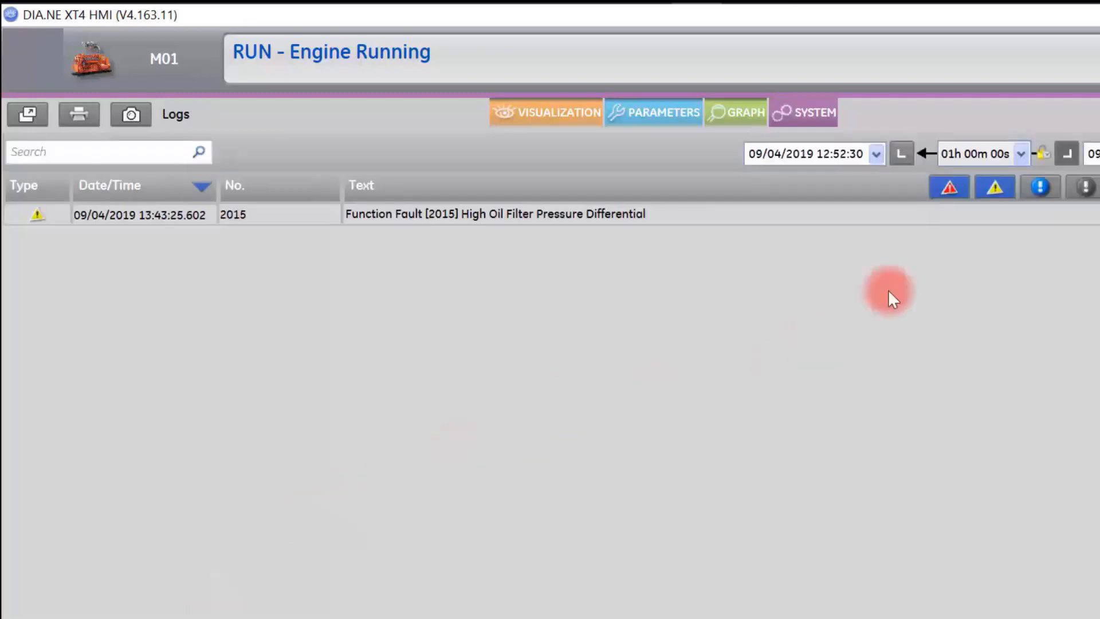
{"action": "left_click", "coordinate": [1020, 154]}
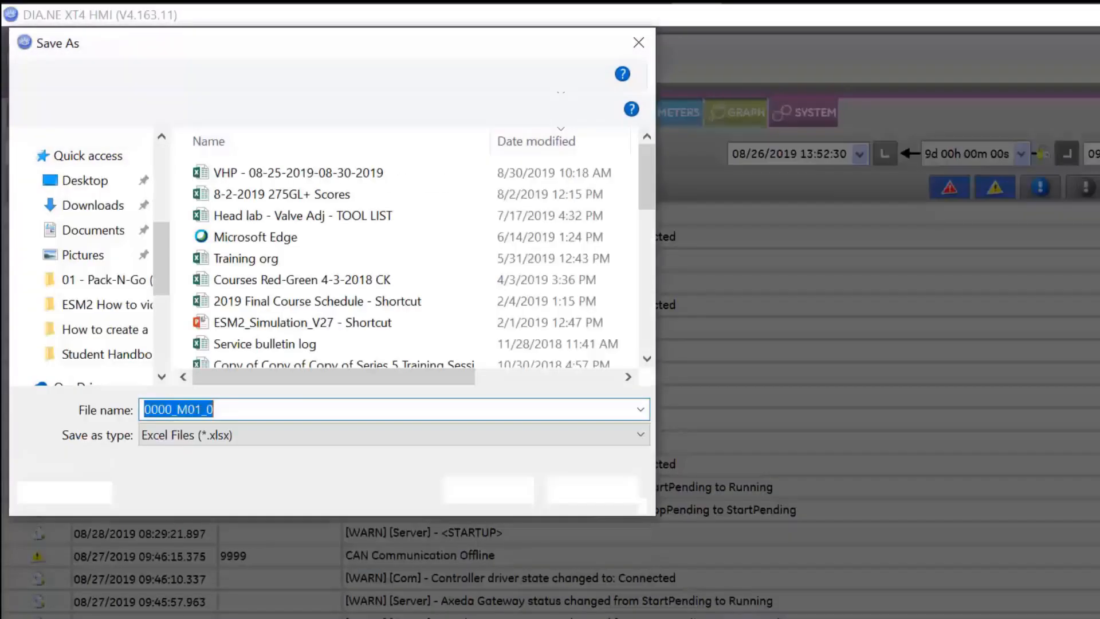
{"action": "left_click", "coordinate": [312, 410]}
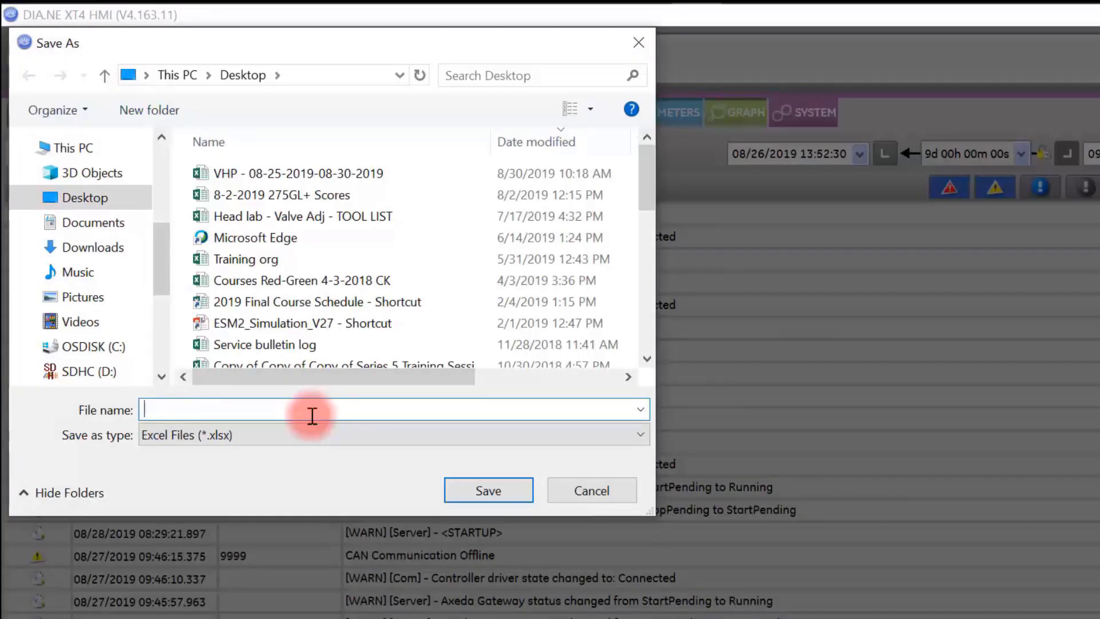
Save the log export to the Desktop as an Excel file named 'File export' and acknowledge the confirmation.
{"action": "type", "text": "File e"}
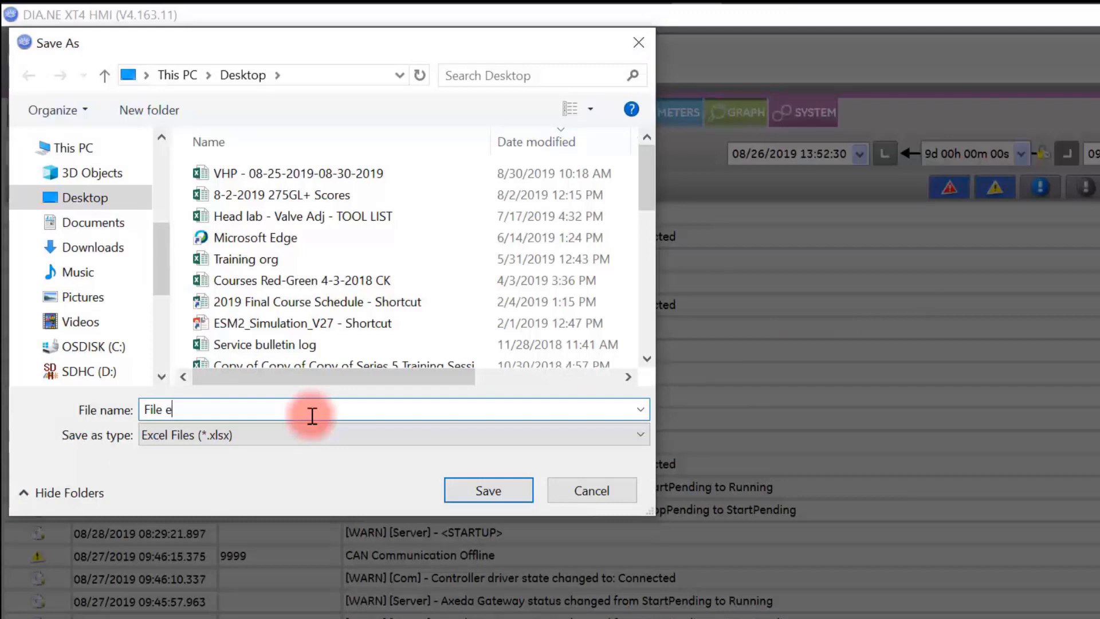
{"action": "type", "text": "xport"}
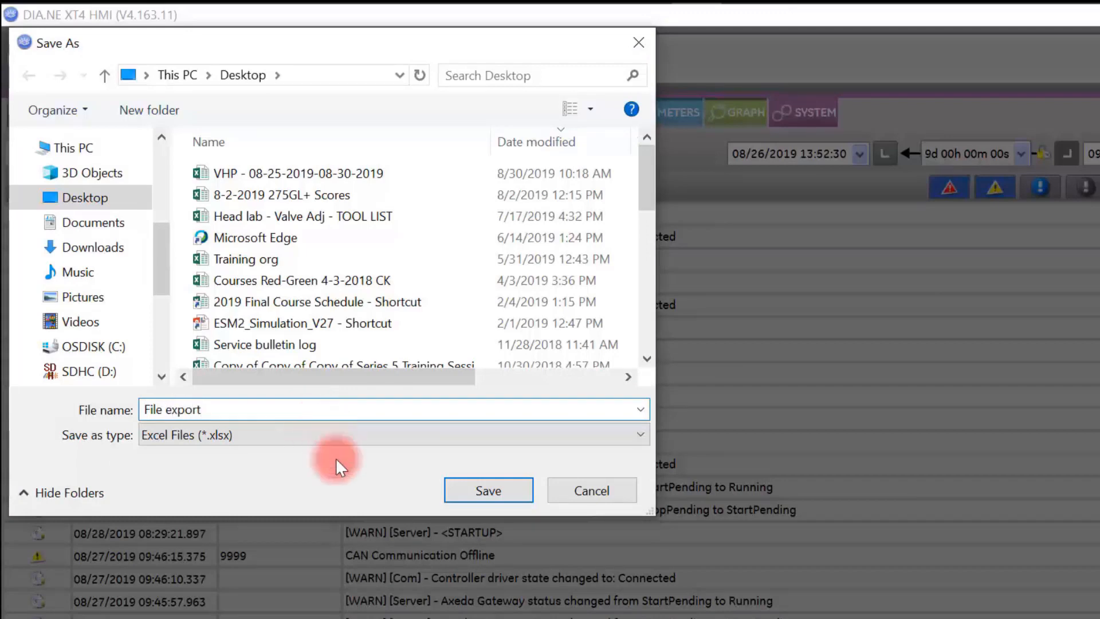
{"action": "left_click", "coordinate": [488, 489]}
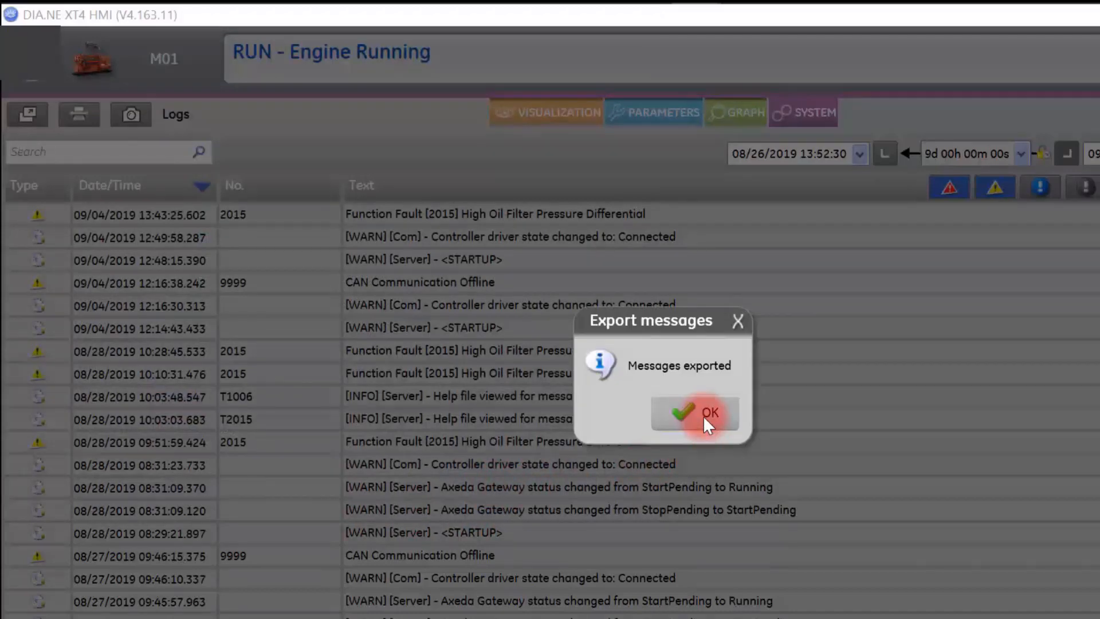
{"action": "left_click", "coordinate": [695, 413]}
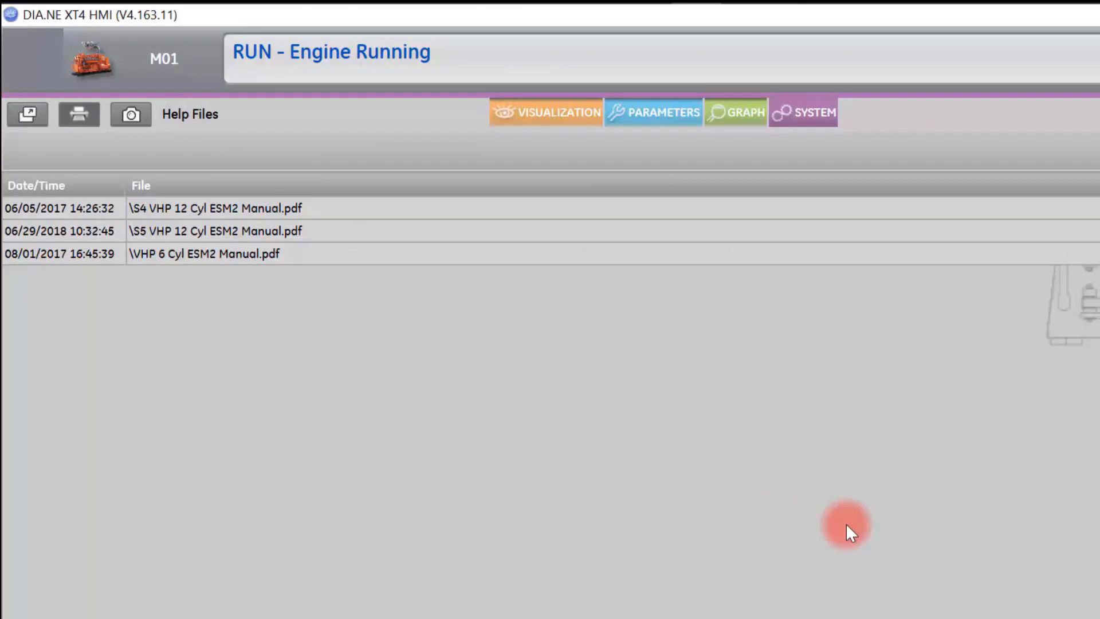
{"action": "mouse_move", "coordinate": [158, 614]}
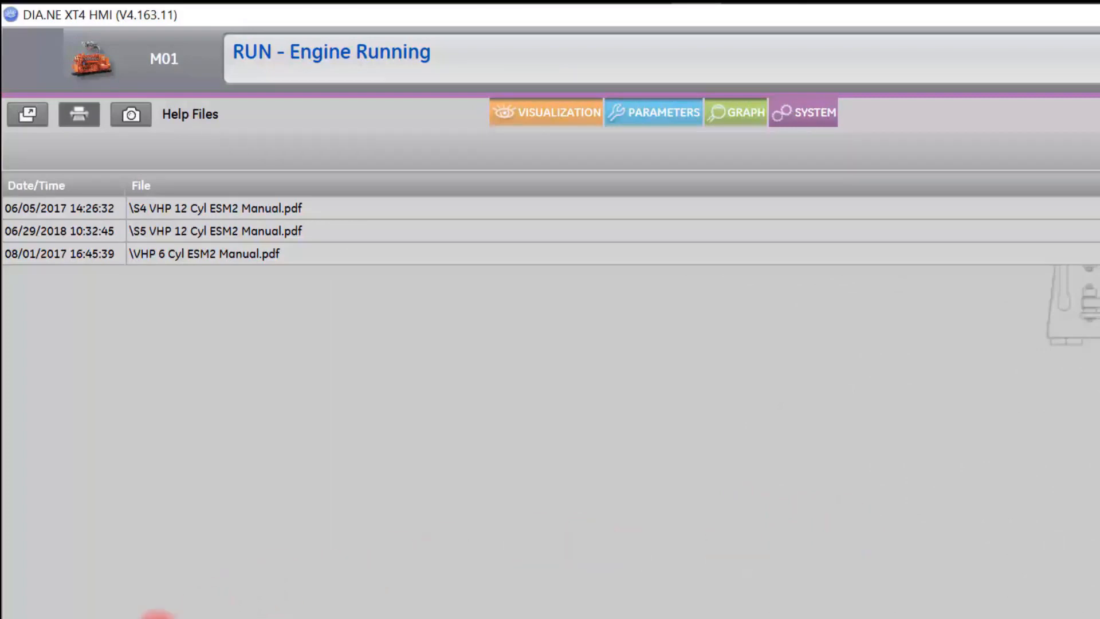
Switch from Logs to the SYSTEM Export-Import page for historical data.
{"action": "left_click", "coordinate": [802, 113]}
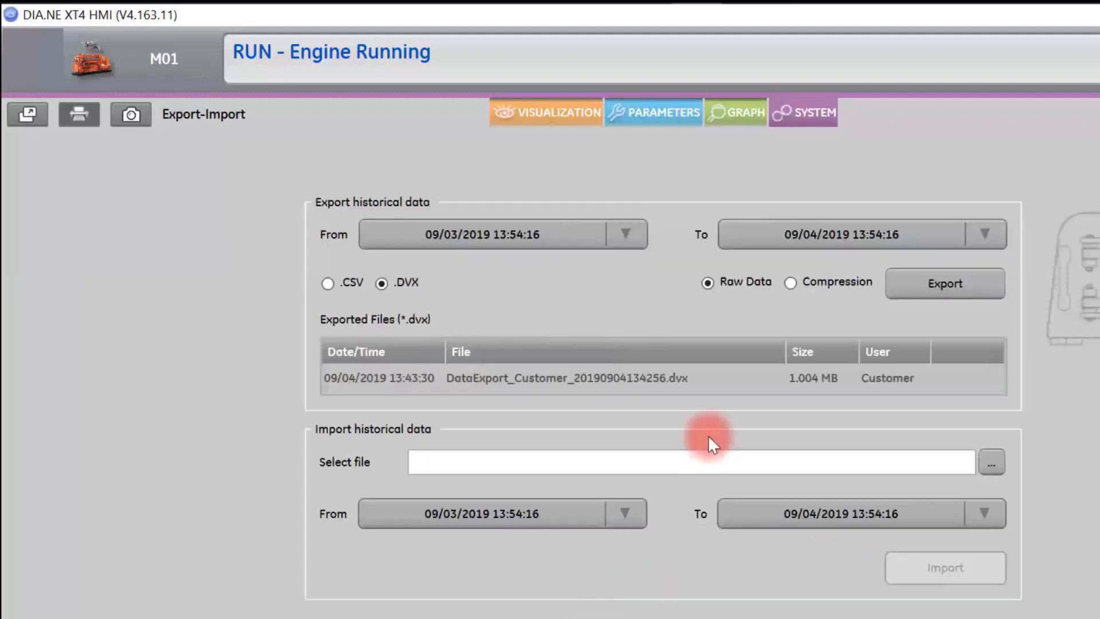
Set the export start date to 07/01/2019 00:00:00 and choose compressed .DVX output.
{"action": "left_click", "coordinate": [625, 234]}
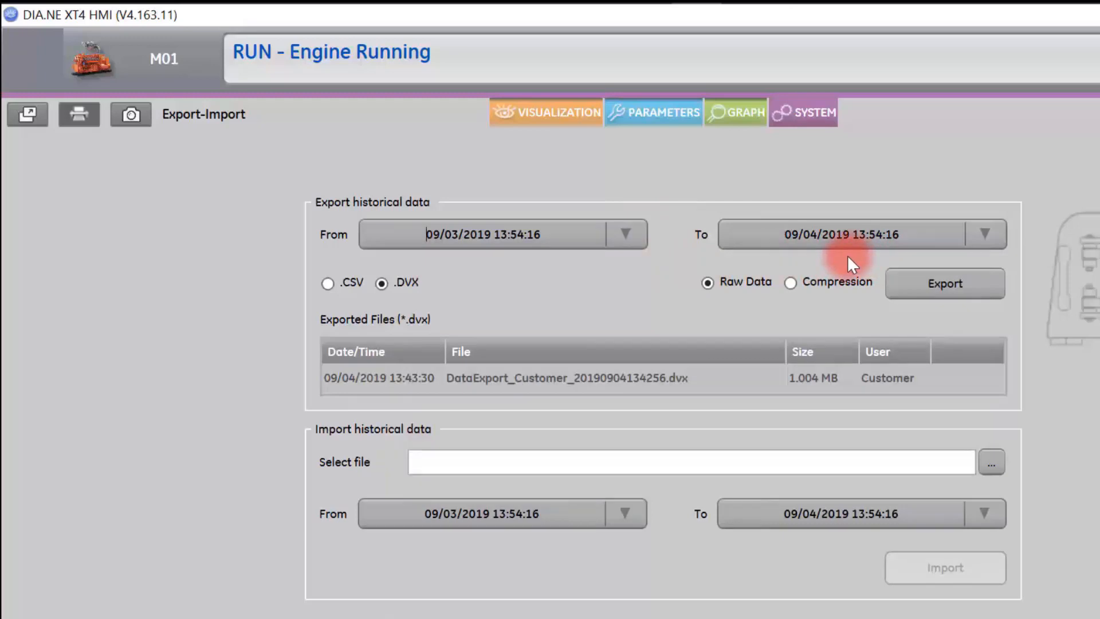
{"action": "left_click", "coordinate": [625, 234]}
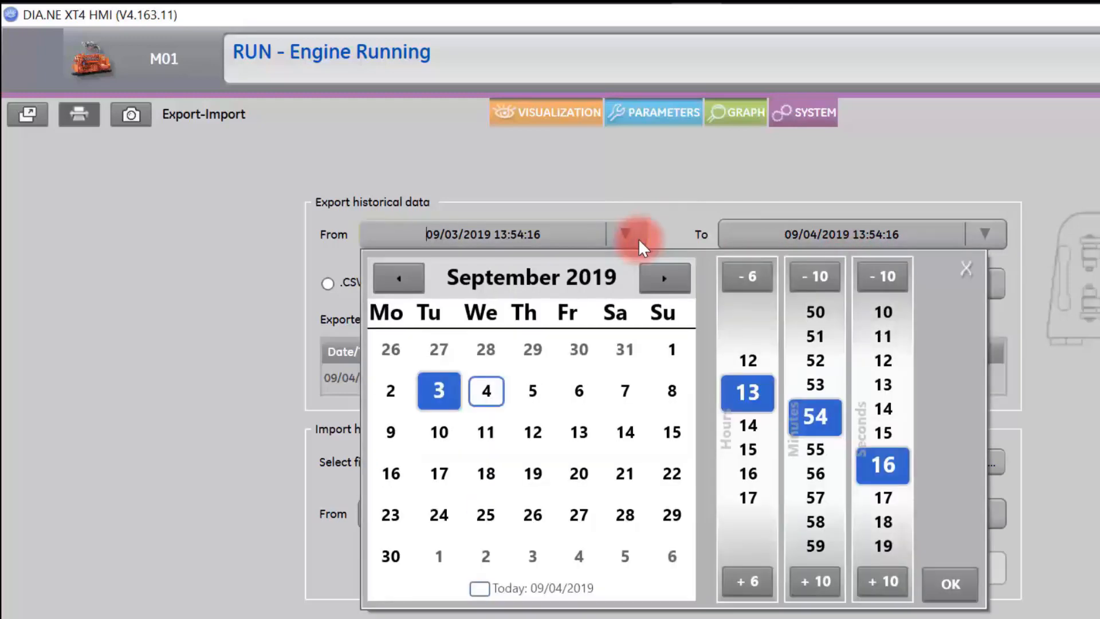
{"action": "left_click", "coordinate": [398, 278]}
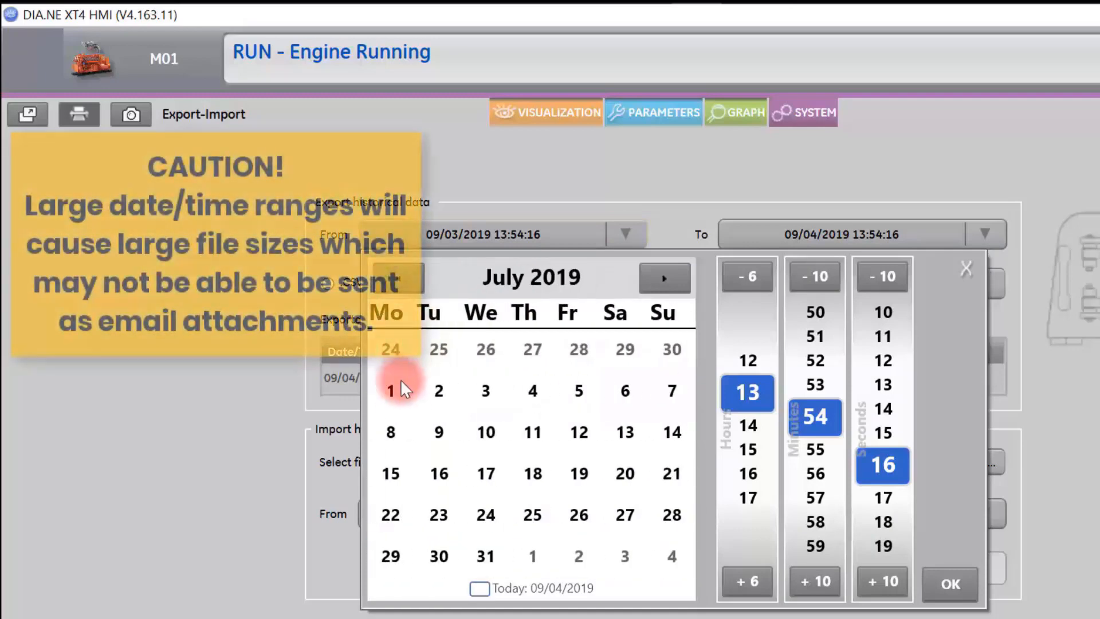
{"action": "left_click", "coordinate": [949, 583]}
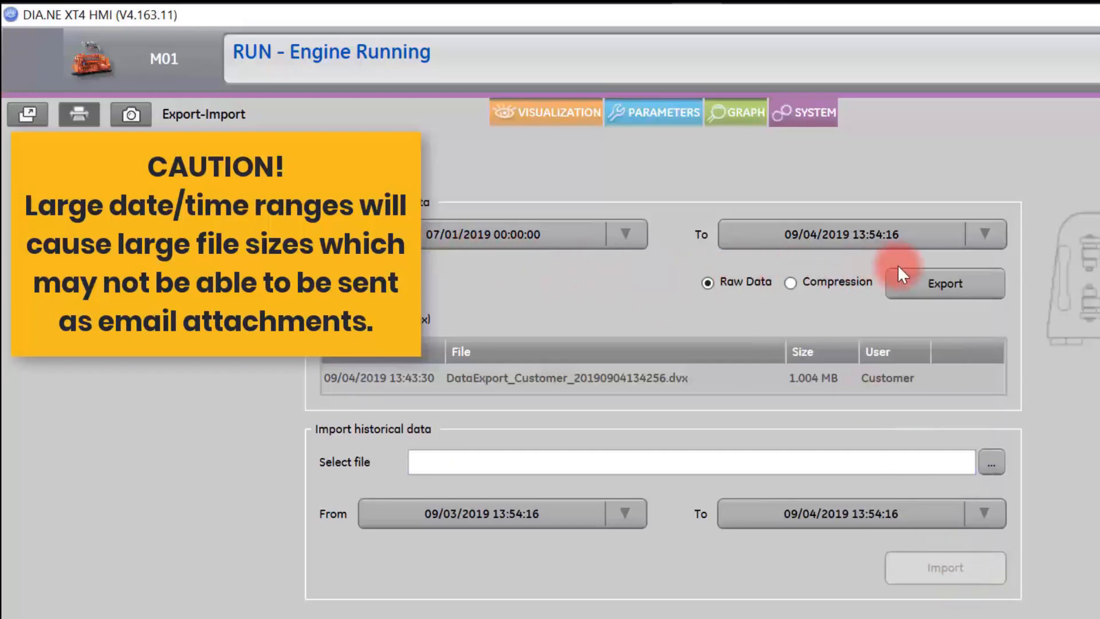
{"action": "mouse_move", "coordinate": [726, 310]}
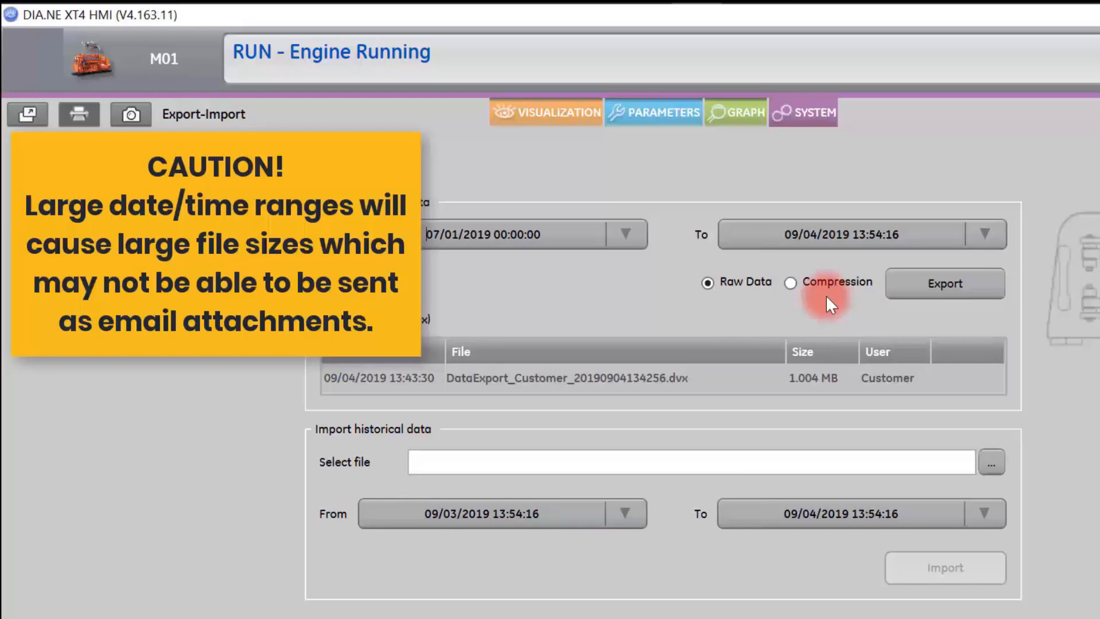
{"action": "mouse_move", "coordinate": [791, 291]}
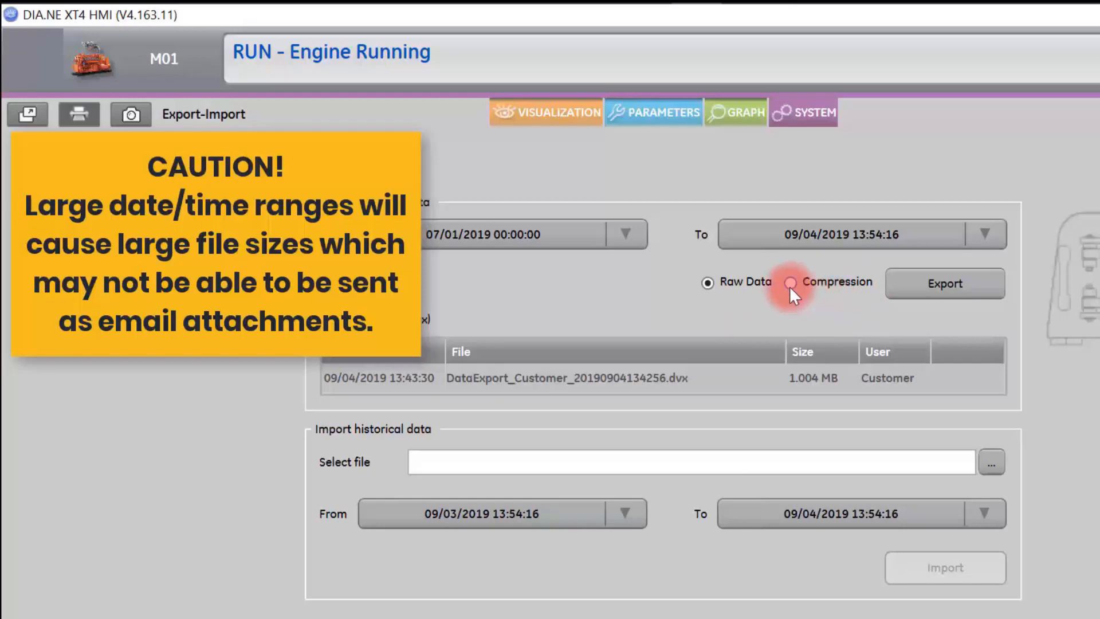
{"action": "left_click", "coordinate": [790, 283]}
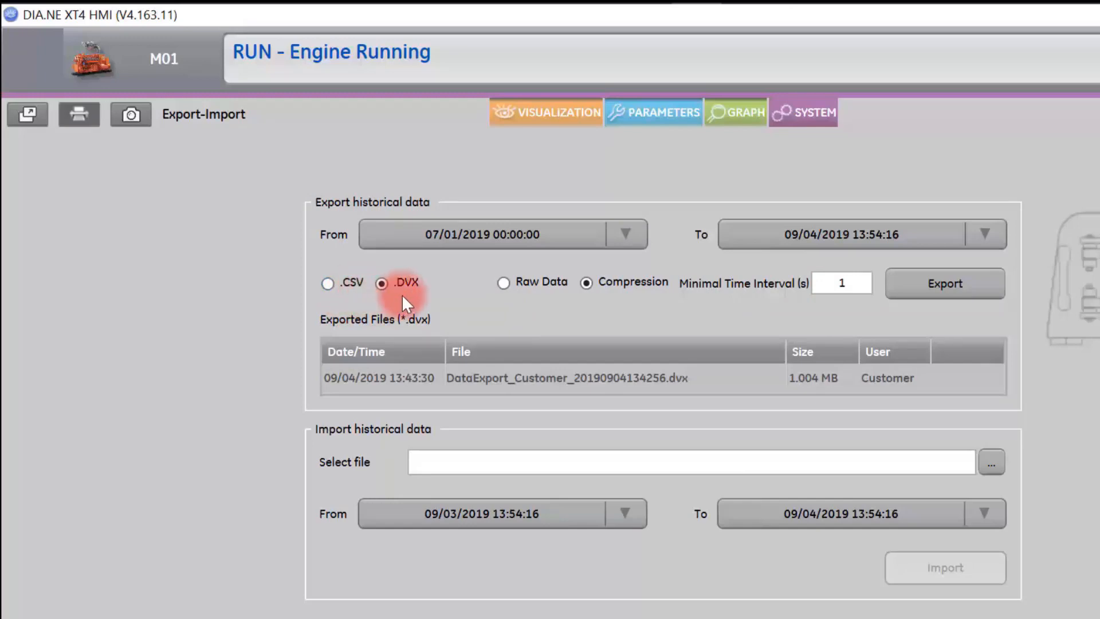
{"action": "mouse_move", "coordinate": [652, 320]}
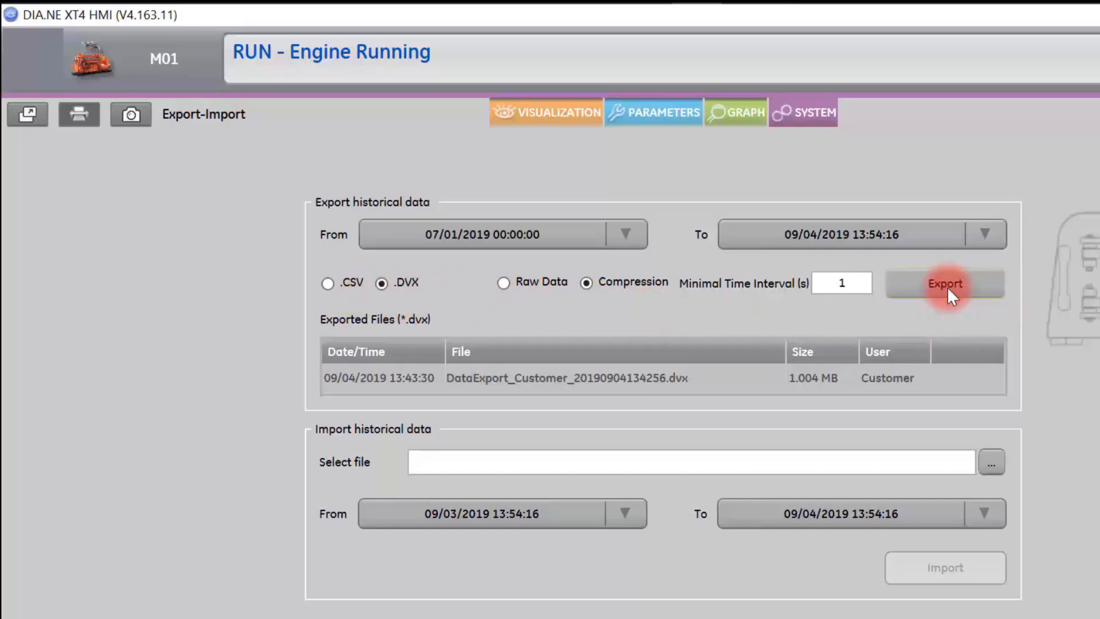
Start the historical data export with all data values and message types selected, confirming with Yes.
{"action": "left_click", "coordinate": [943, 283]}
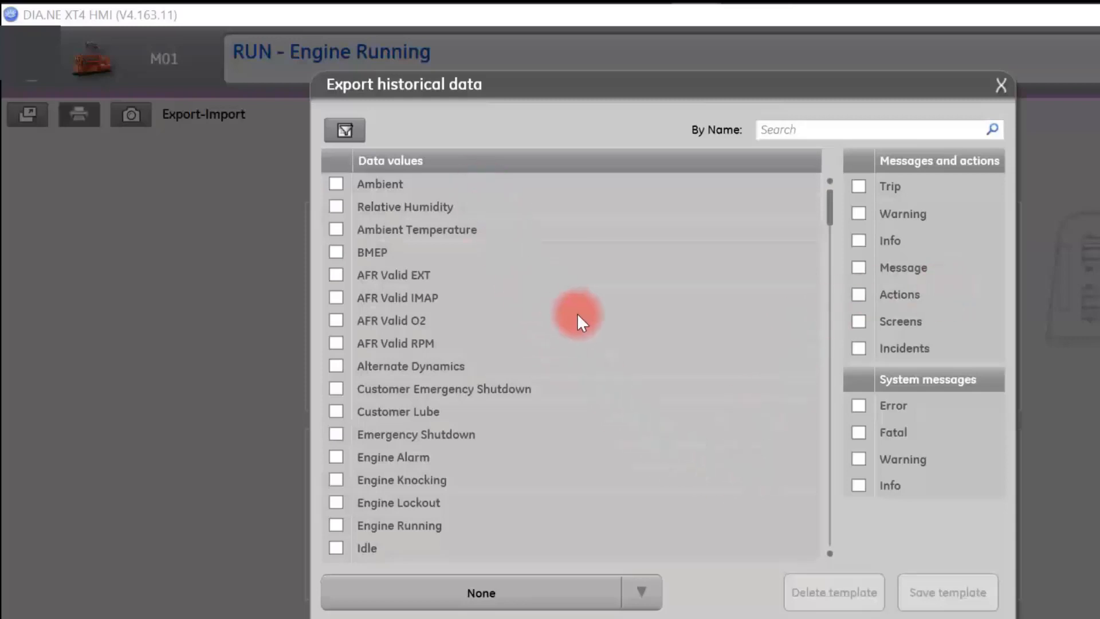
{"action": "scroll", "scroll_direction": "down", "scroll_amount": 3}
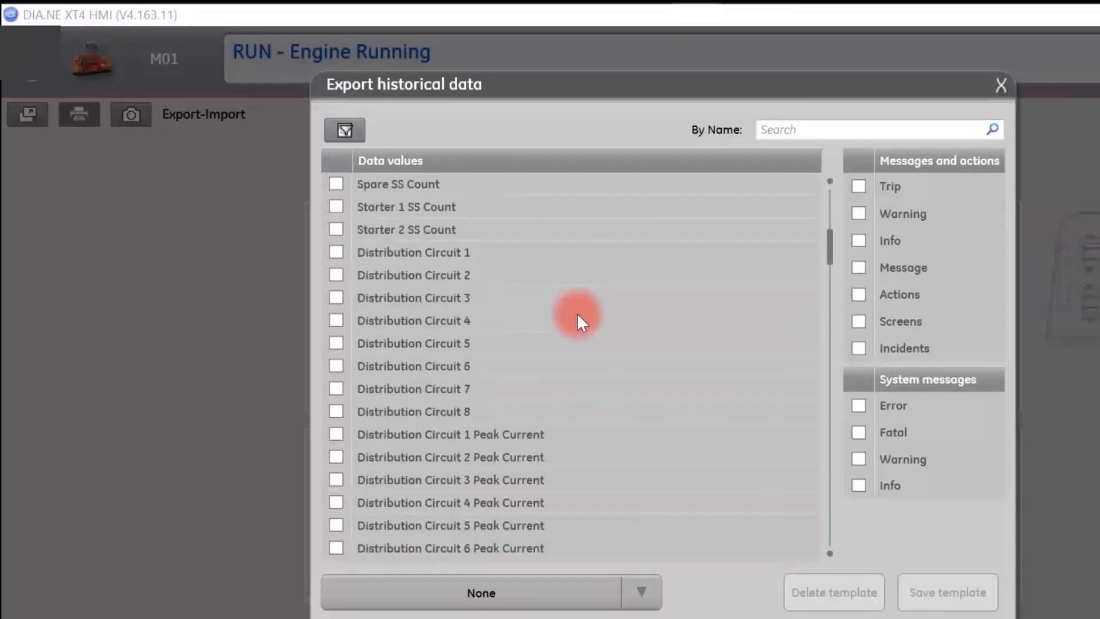
{"action": "left_click", "coordinate": [344, 129]}
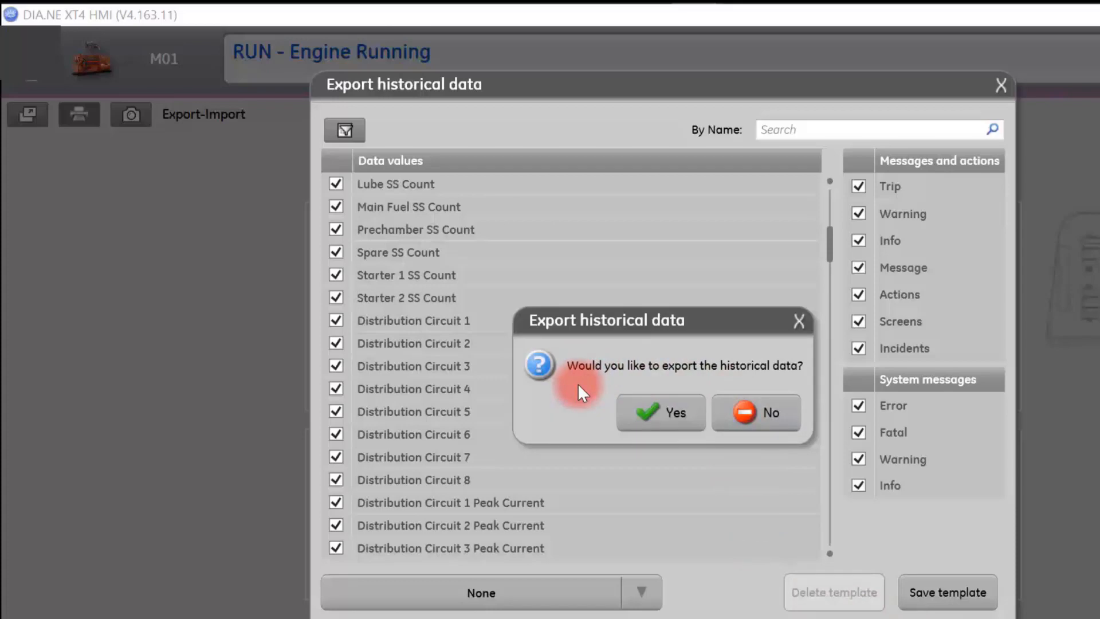
{"action": "left_click", "coordinate": [659, 412]}
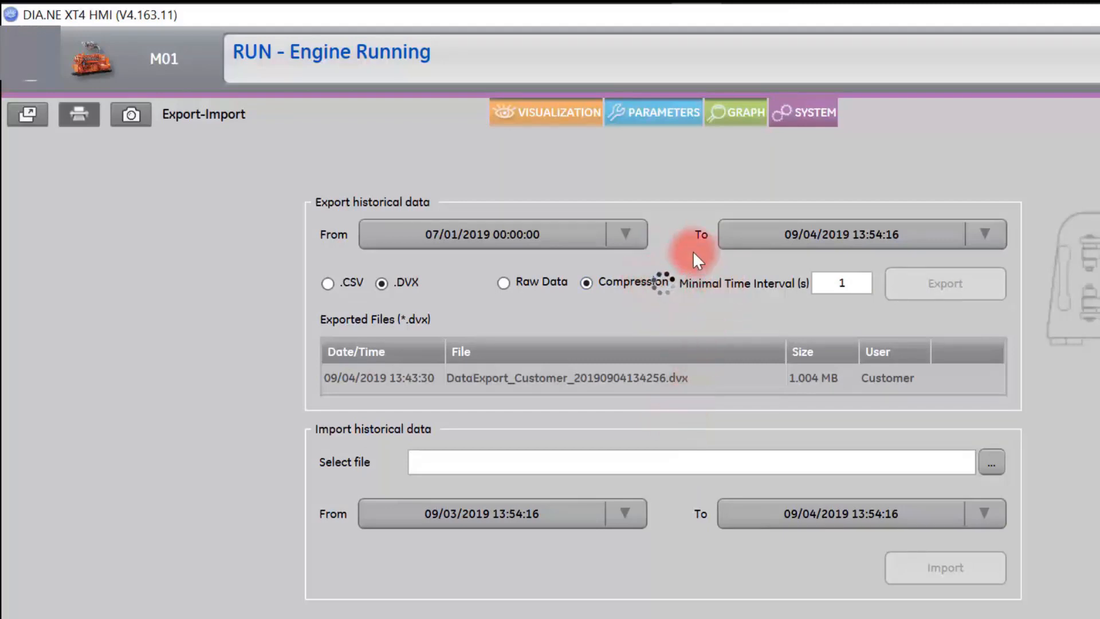
{"action": "mouse_move", "coordinate": [674, 302]}
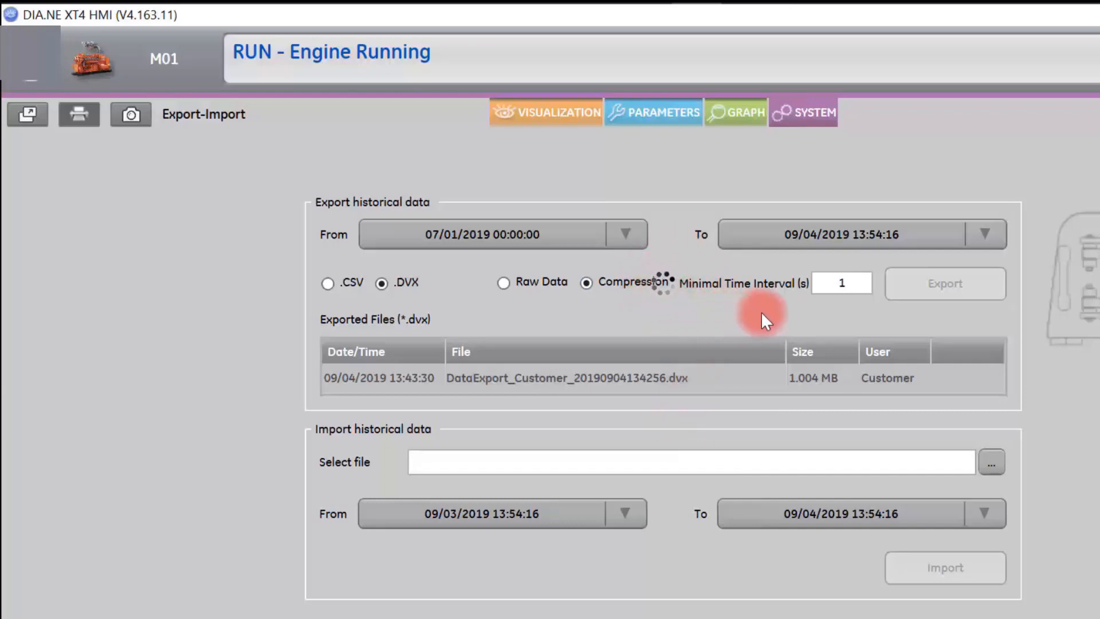
Confirm the .dvx download and save it to the Desktop as 'Export data file'.
{"action": "left_click", "coordinate": [944, 283]}
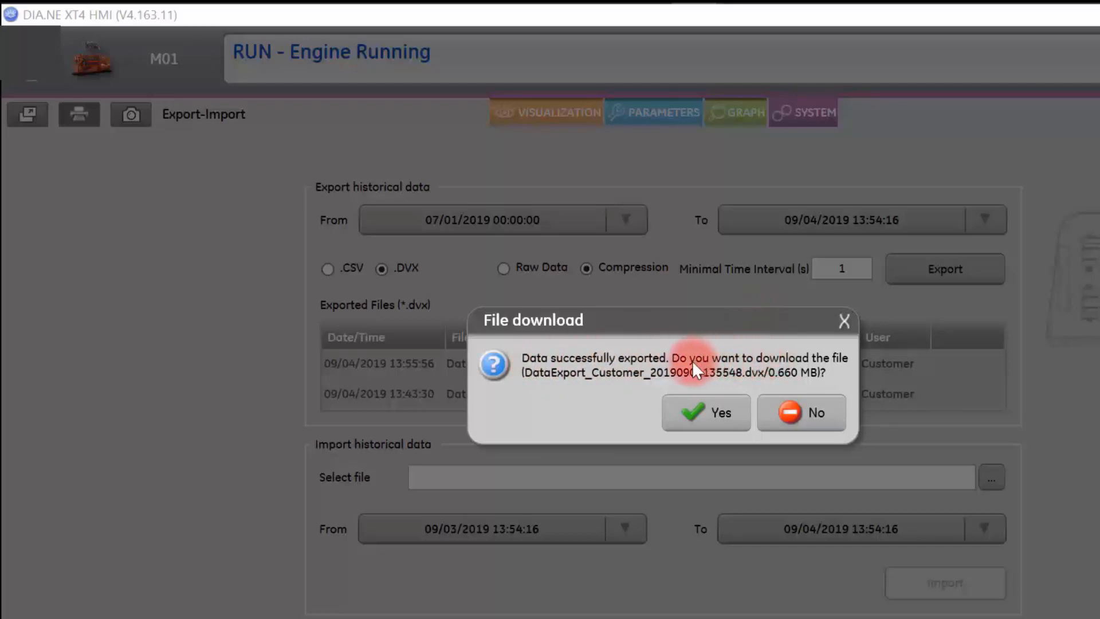
{"action": "mouse_move", "coordinate": [827, 368]}
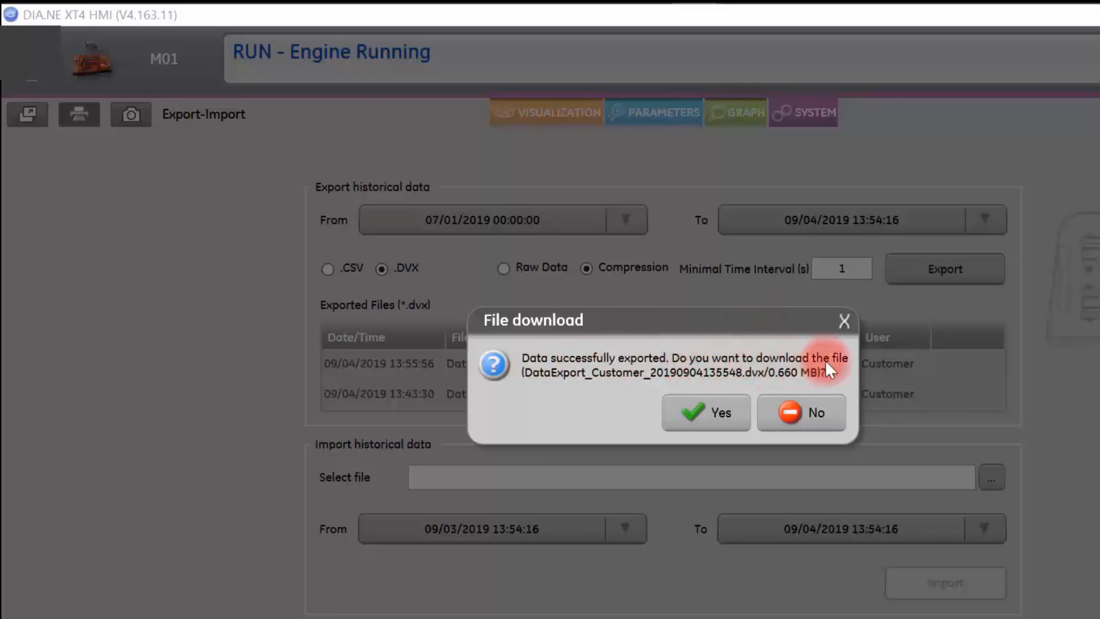
{"action": "left_click", "coordinate": [705, 413]}
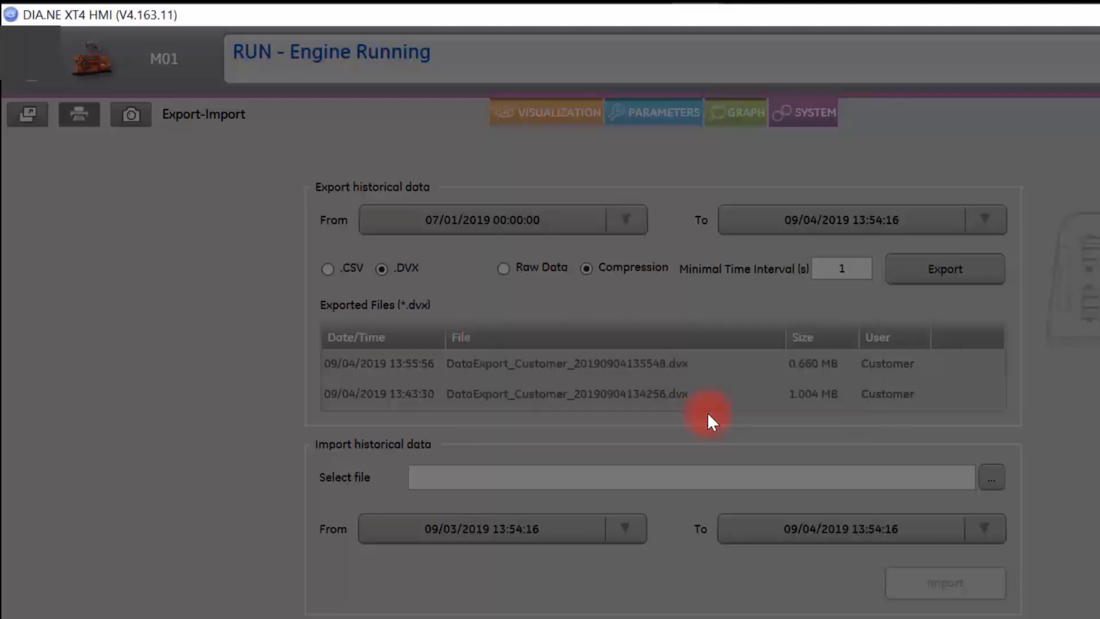
{"action": "left_click", "coordinate": [944, 268]}
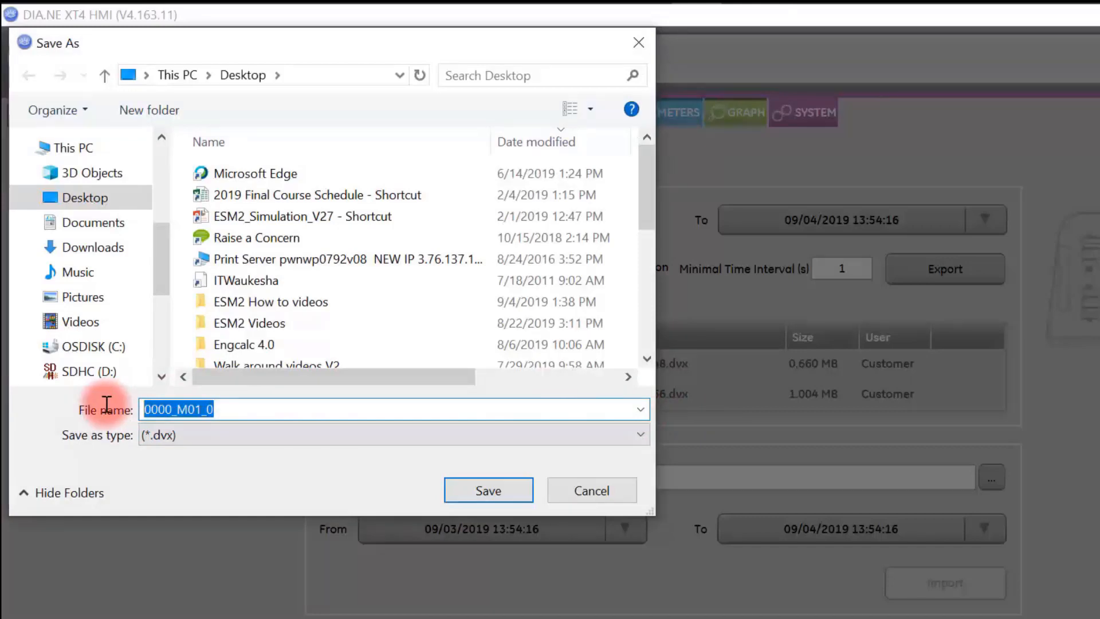
{"action": "type", "text": "Export"}
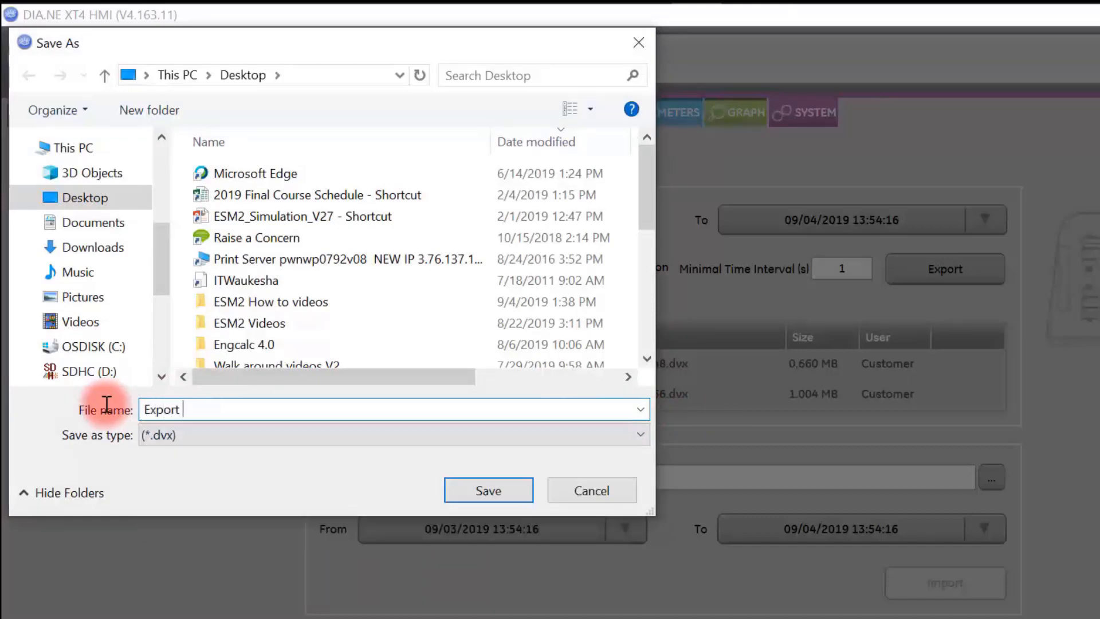
{"action": "type", "text": "data file"}
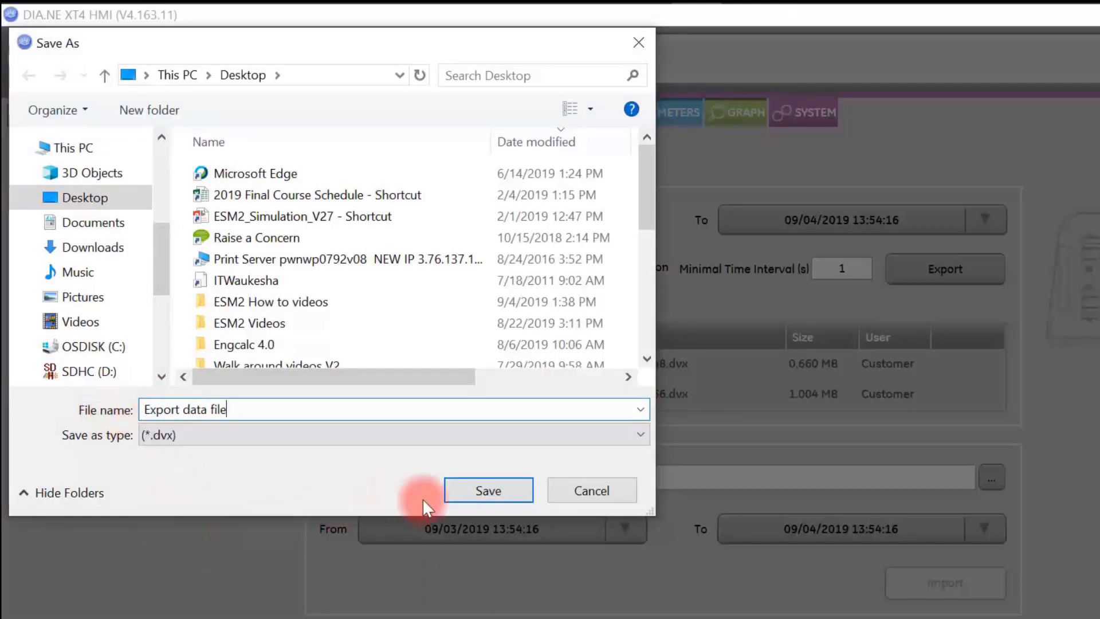
{"action": "left_click", "coordinate": [488, 489]}
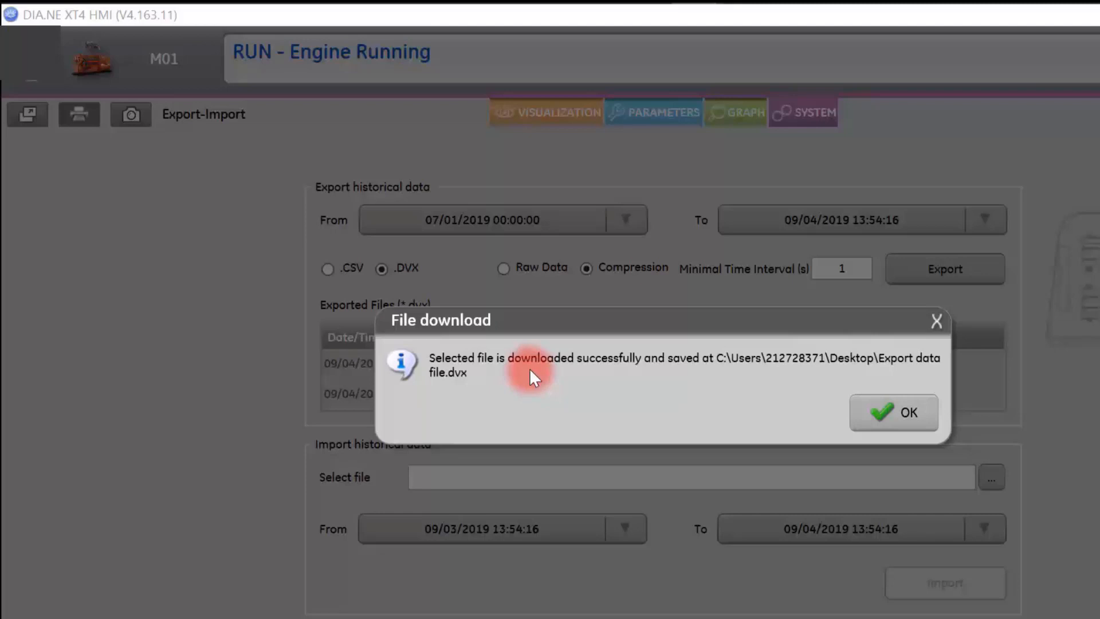
{"action": "mouse_move", "coordinate": [862, 380]}
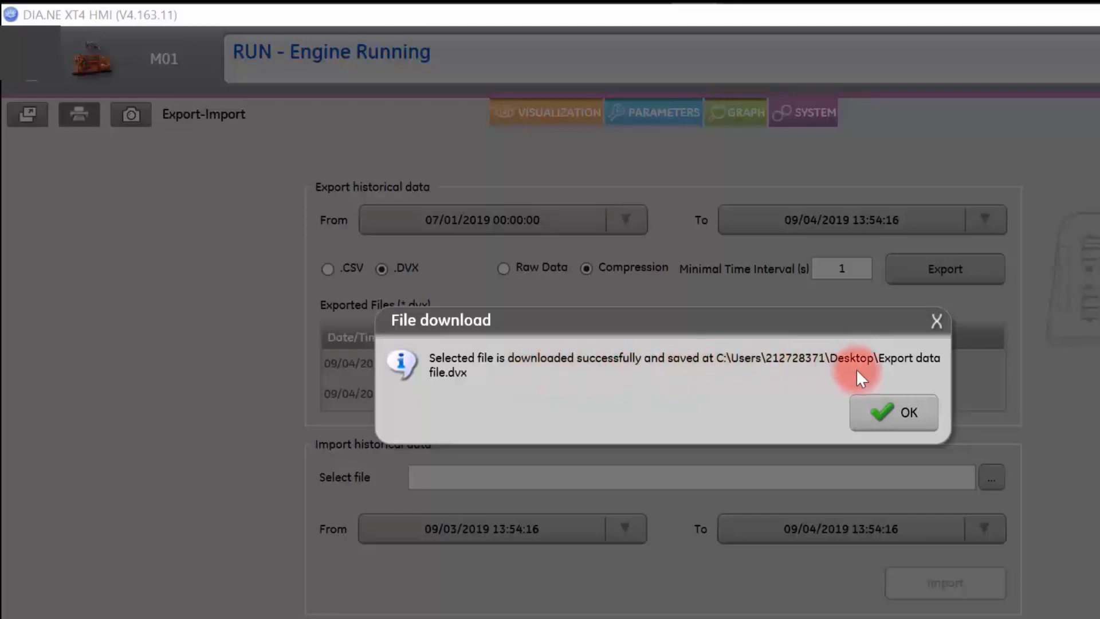